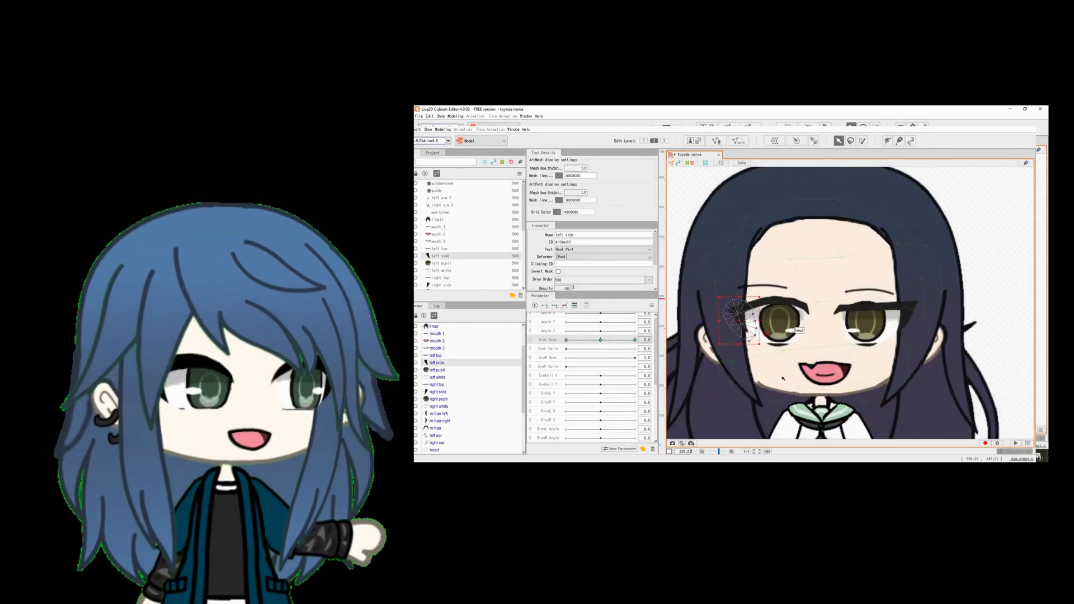
# Key the eye meshes on the Eye Open parameters and squash them into the closed pose at 0
pyautogui.click(438, 378)
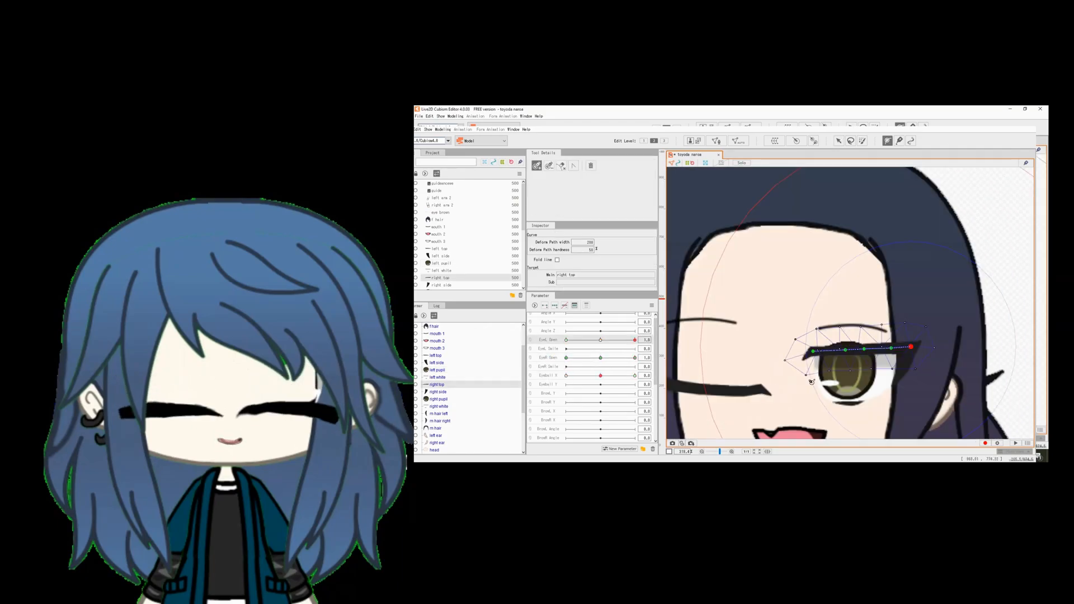
pyautogui.click(427, 115)
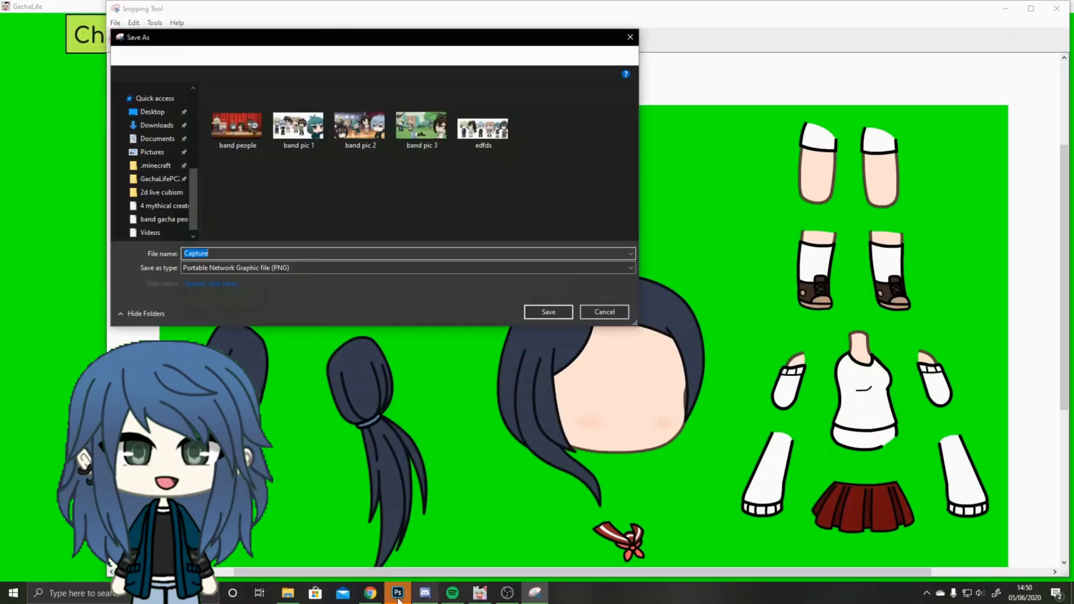
# Save the captured sheet of separated Gacha parts as a PNG
pyautogui.click(603, 313)
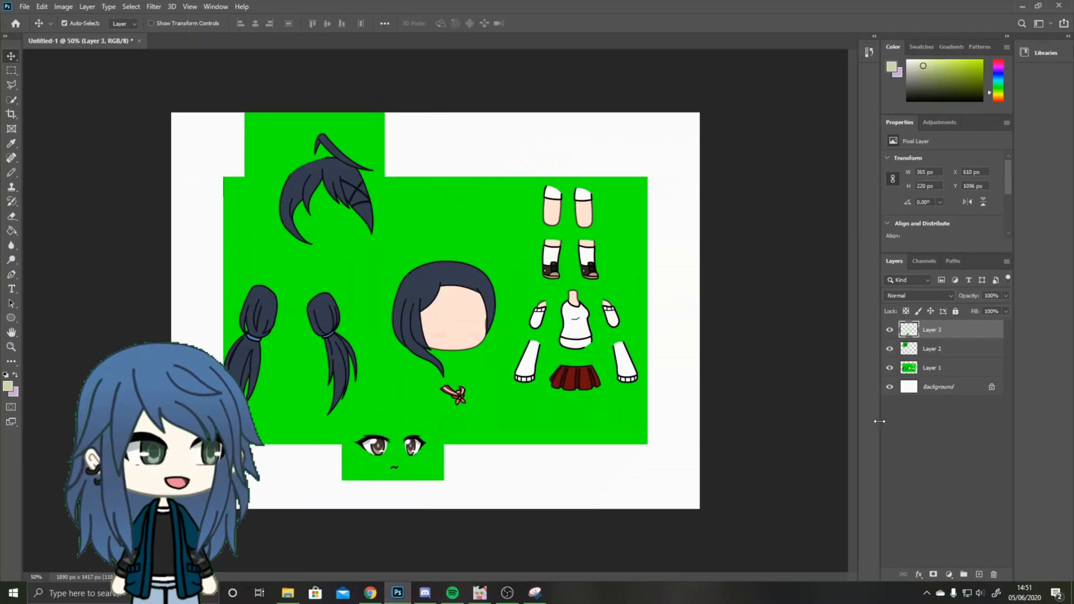
# Cut the selected hair piece onto its own layer via Layer Via Cut
pyautogui.rightClick(315, 185)
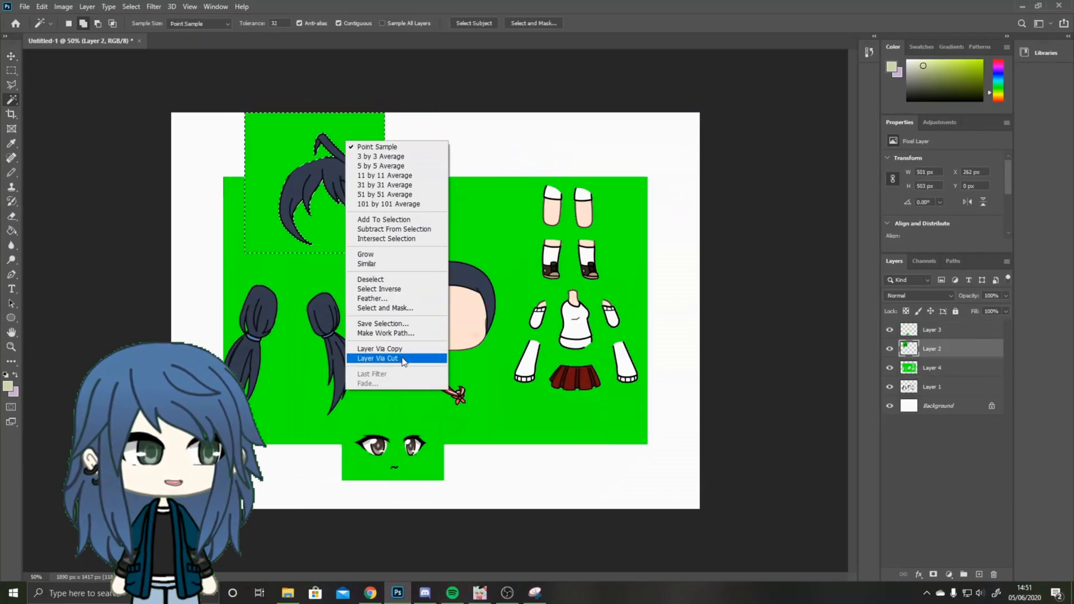
pyautogui.click(378, 358)
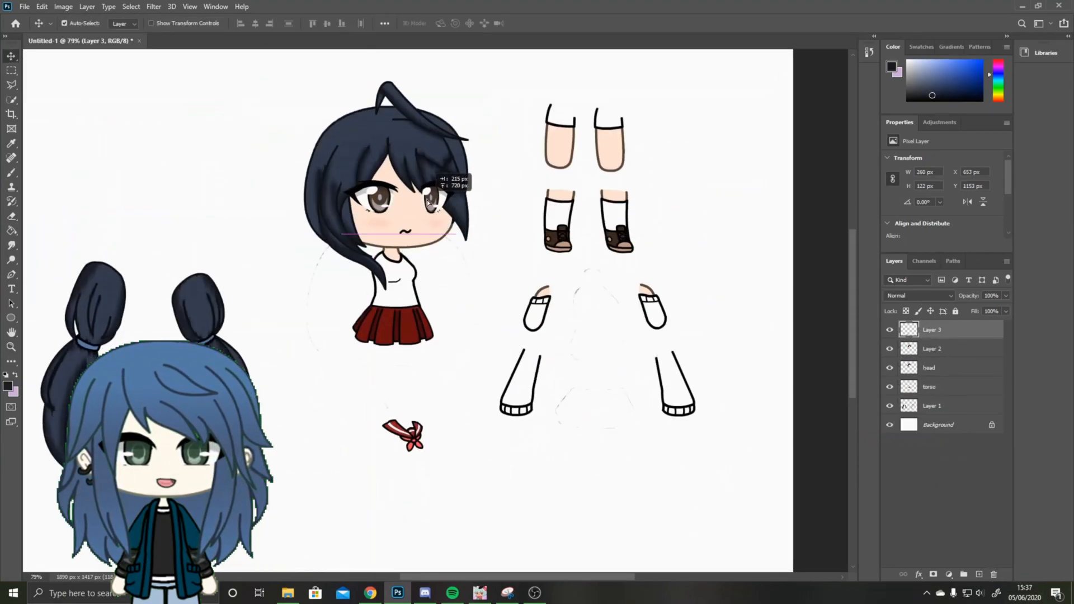
pyautogui.click(933, 405)
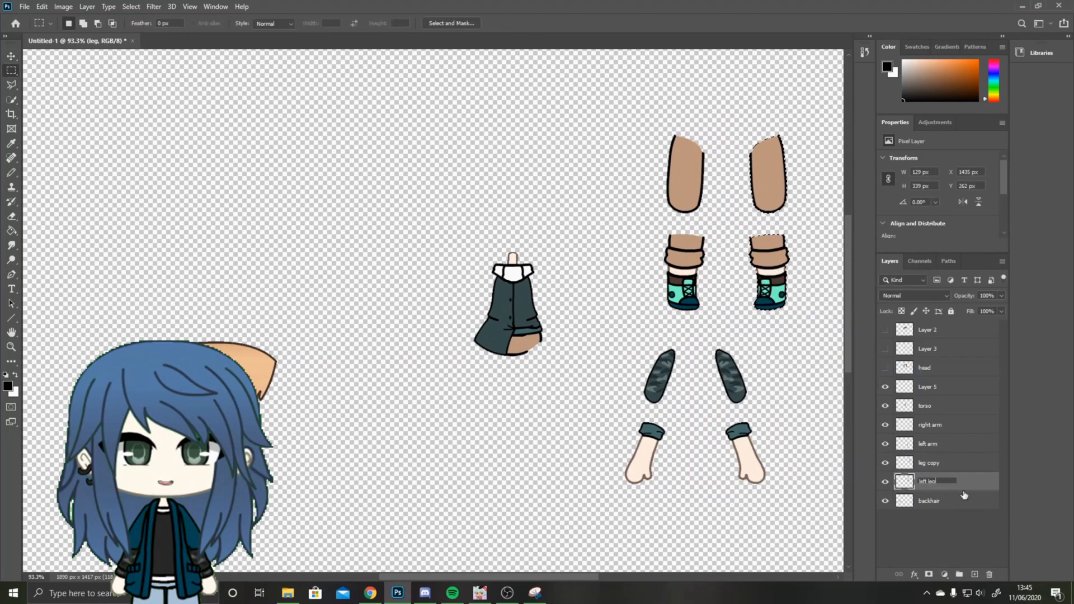
# Rename the body-part layers to names such as left leg and right leg
pyautogui.click(925, 367)
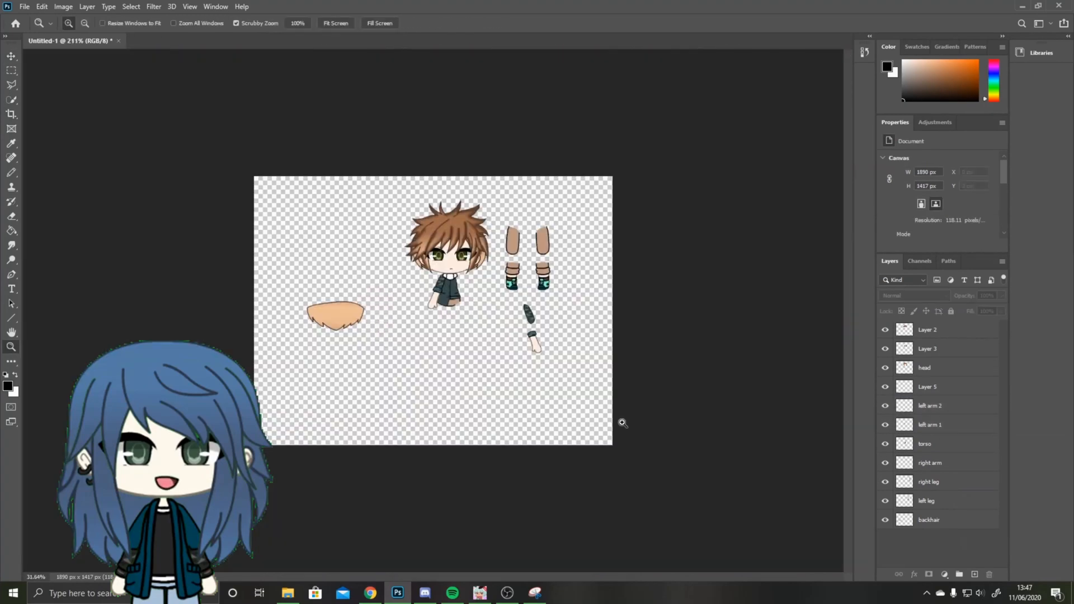
pyautogui.doubleClick(929, 481)
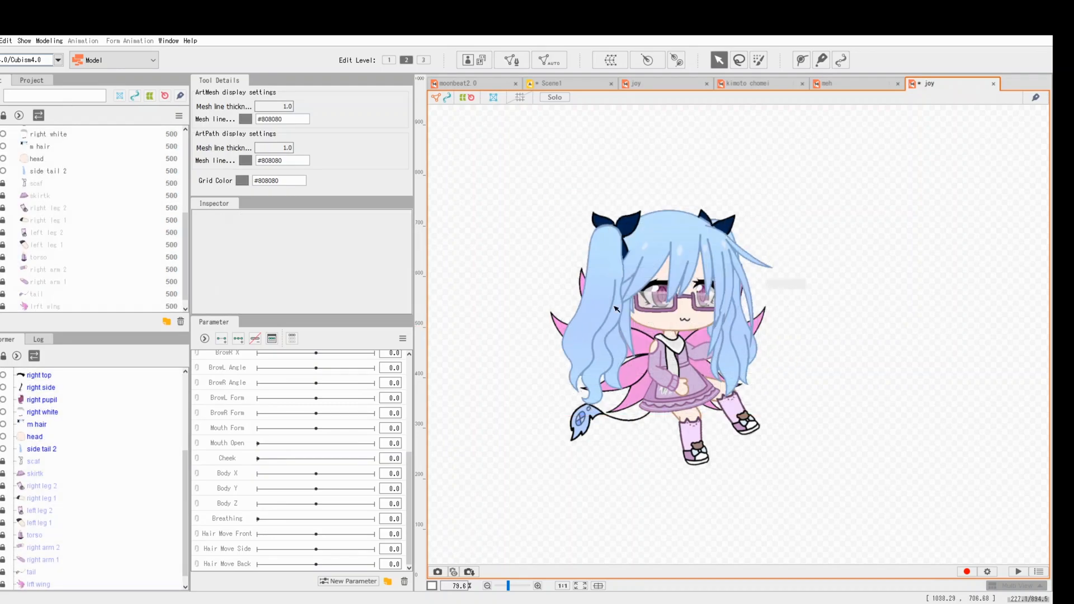
pyautogui.moveTo(567, 238)
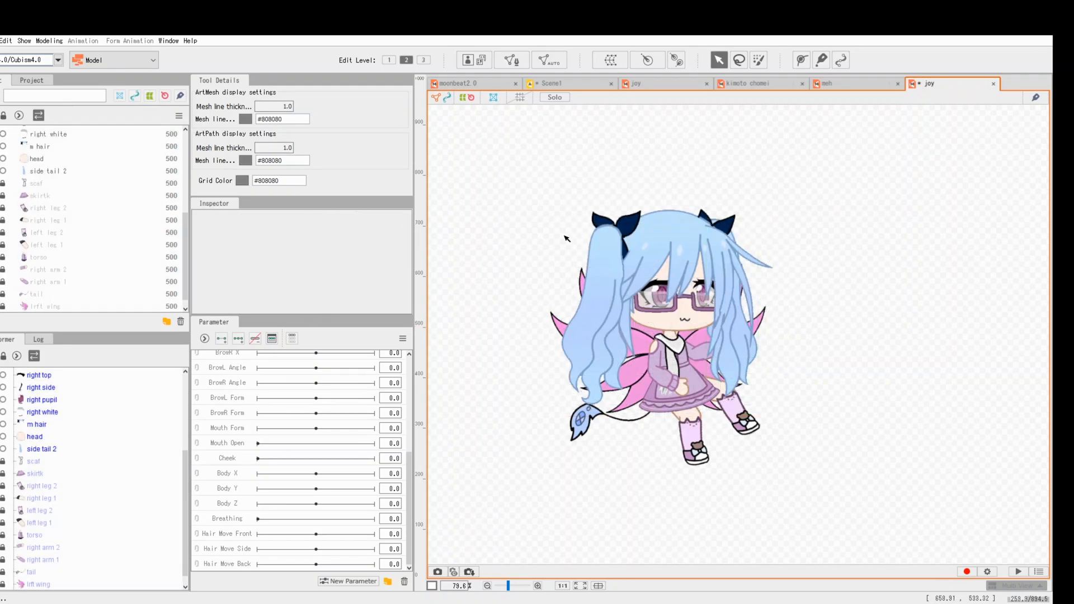
pyautogui.click(609, 59)
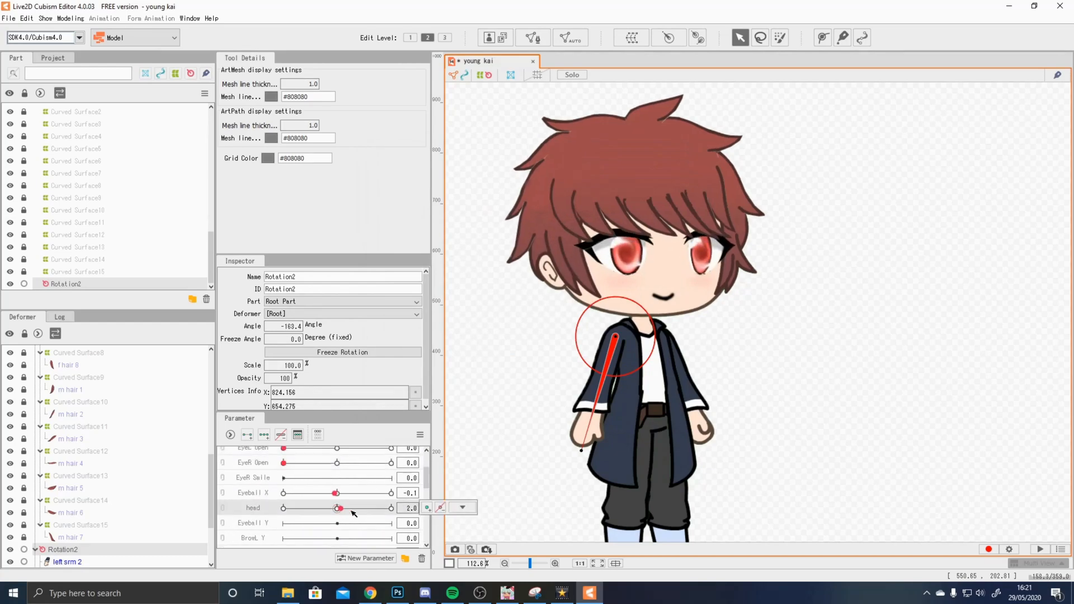
# Rotate the forearm for the Angle Y pose on Rotation3 and reflect it to the opposite key
pyautogui.click(66, 561)
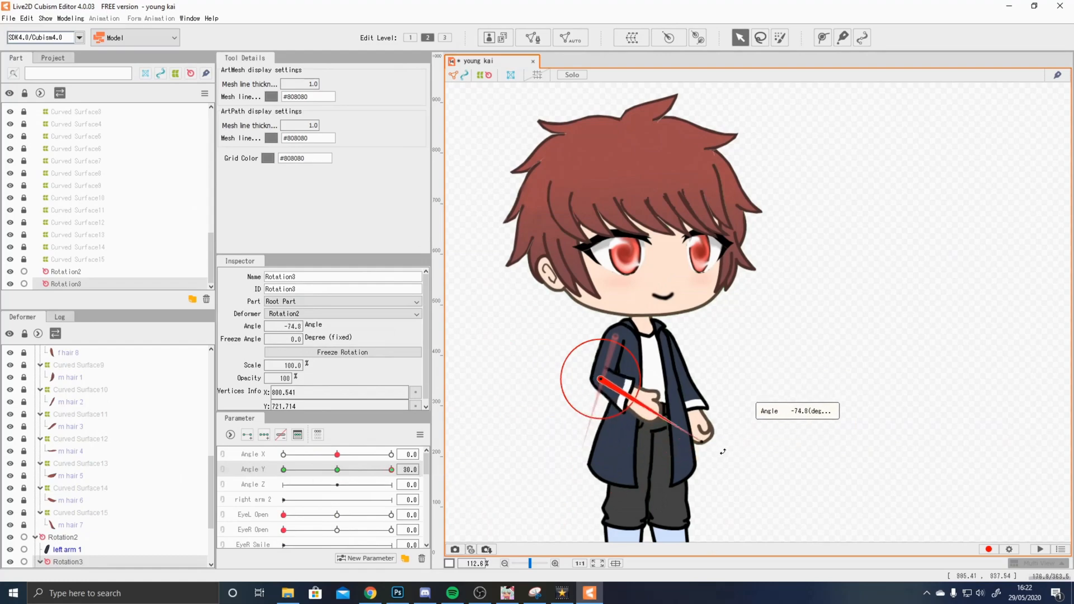
pyautogui.click(428, 469)
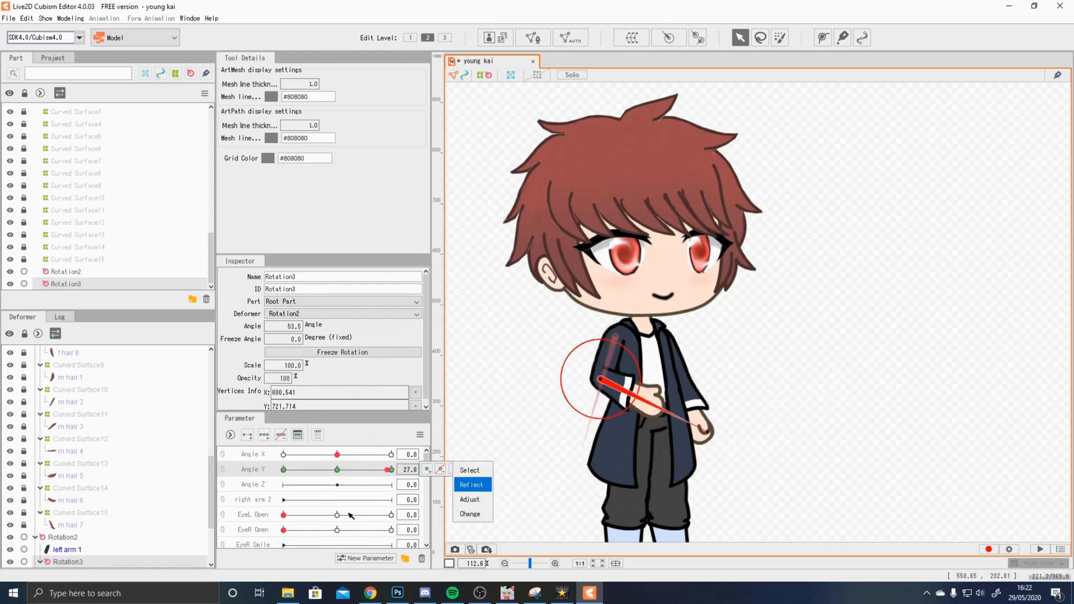
pyautogui.click(471, 485)
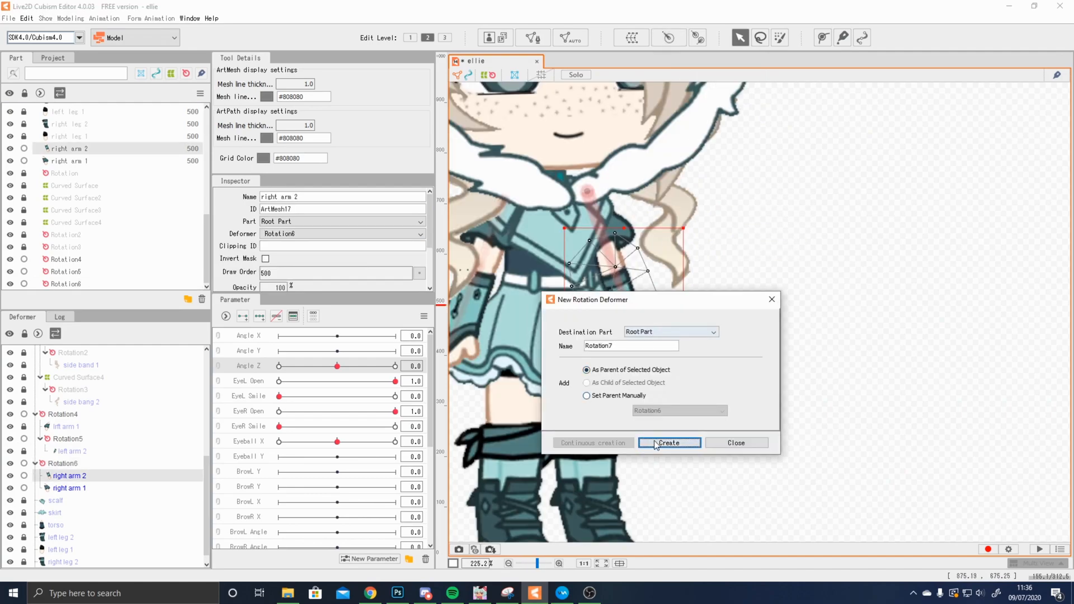
# Create rotation deformers for ellie's right arm meshes and left leg meshes
pyautogui.click(669, 443)
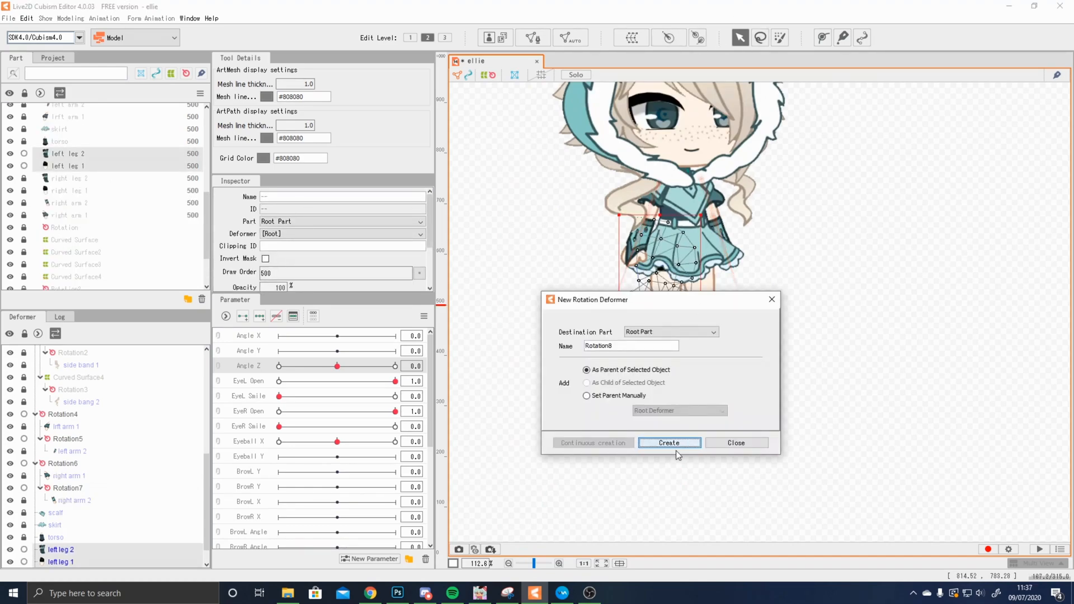
pyautogui.click(669, 444)
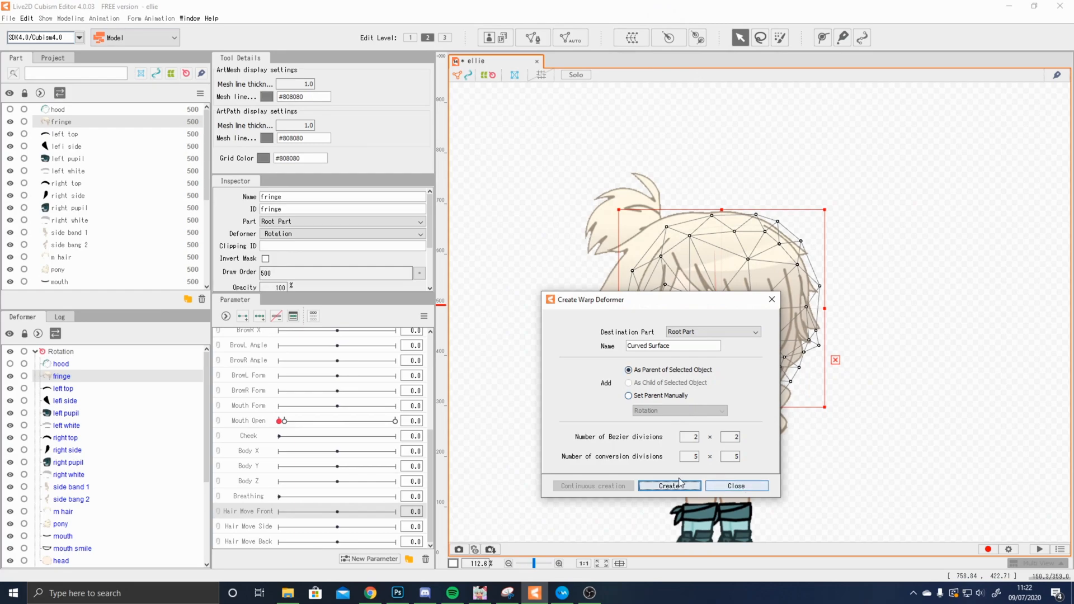
# Create 2x2 Bezier warp deformers around the fringe and the ponytail
pyautogui.click(670, 485)
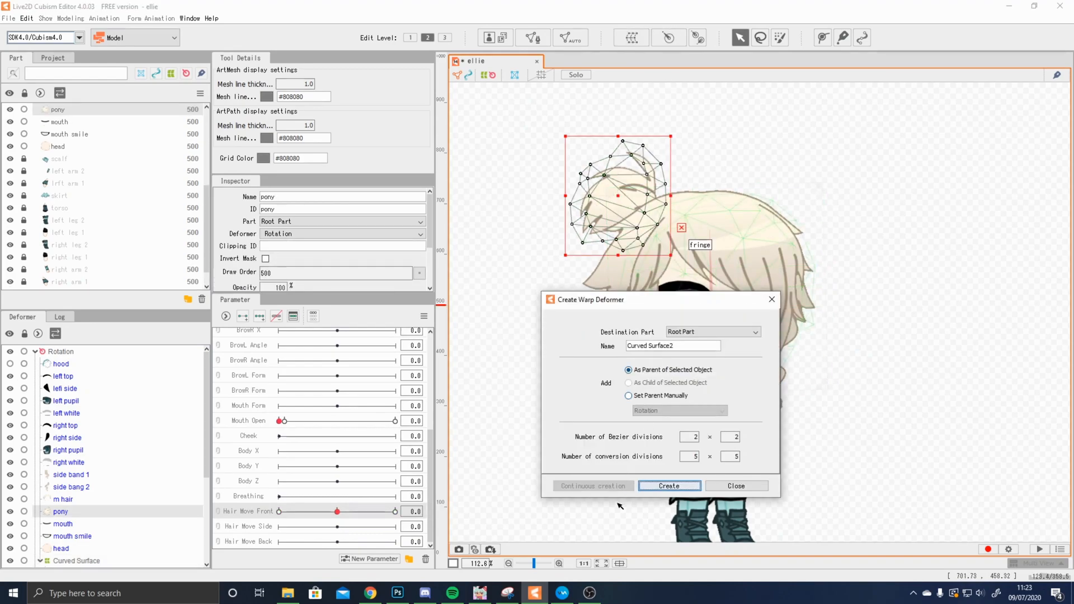
pyautogui.click(668, 486)
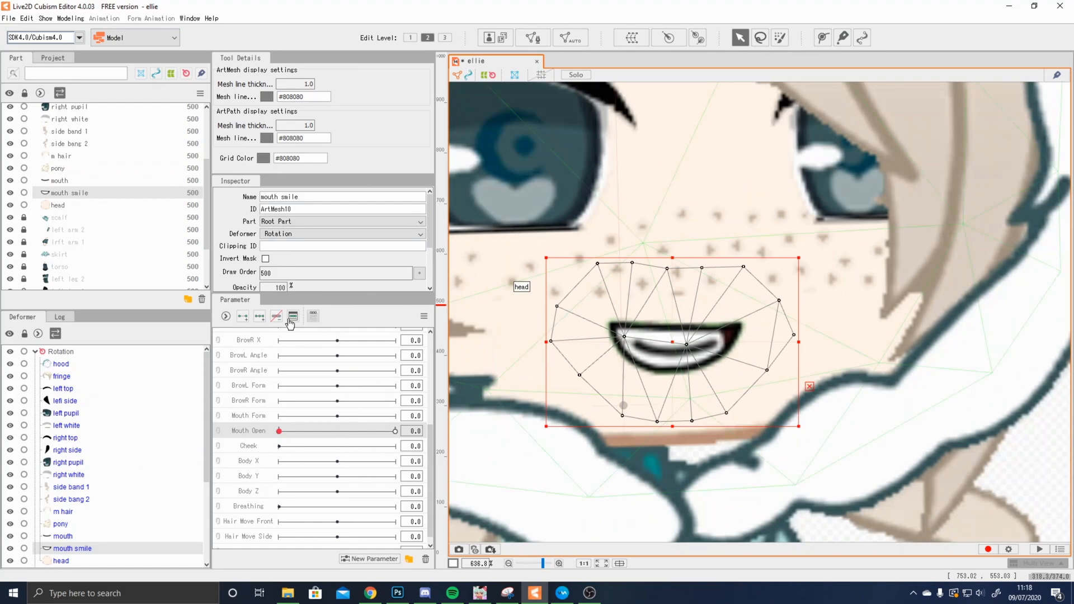
# Zoom in on the smiling mouth mesh to adjust its Mouth Open keyforms
pyautogui.scroll(3)
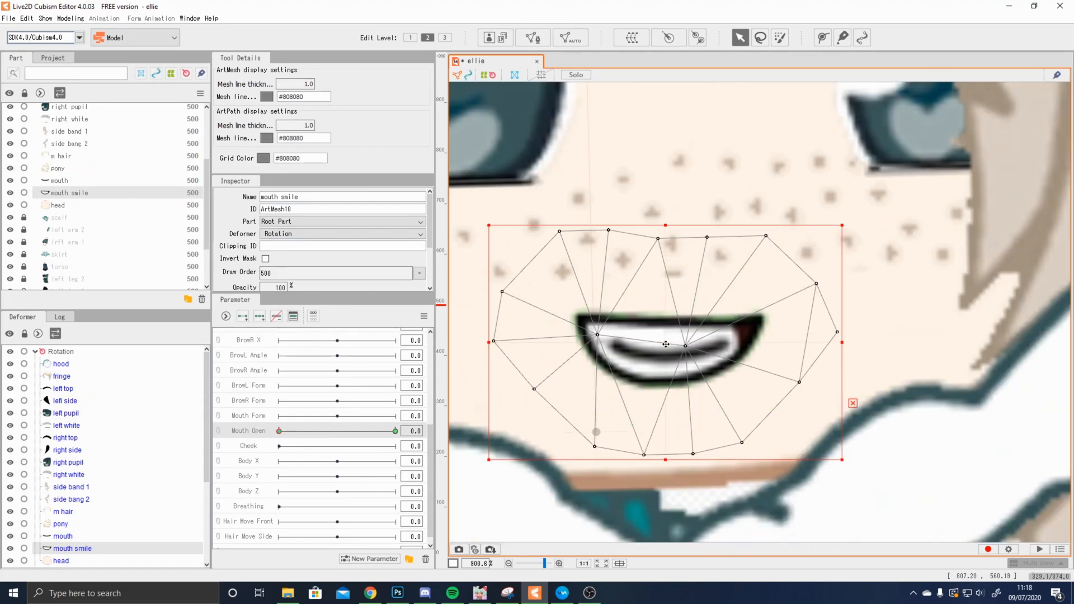
pyautogui.moveTo(660, 242)
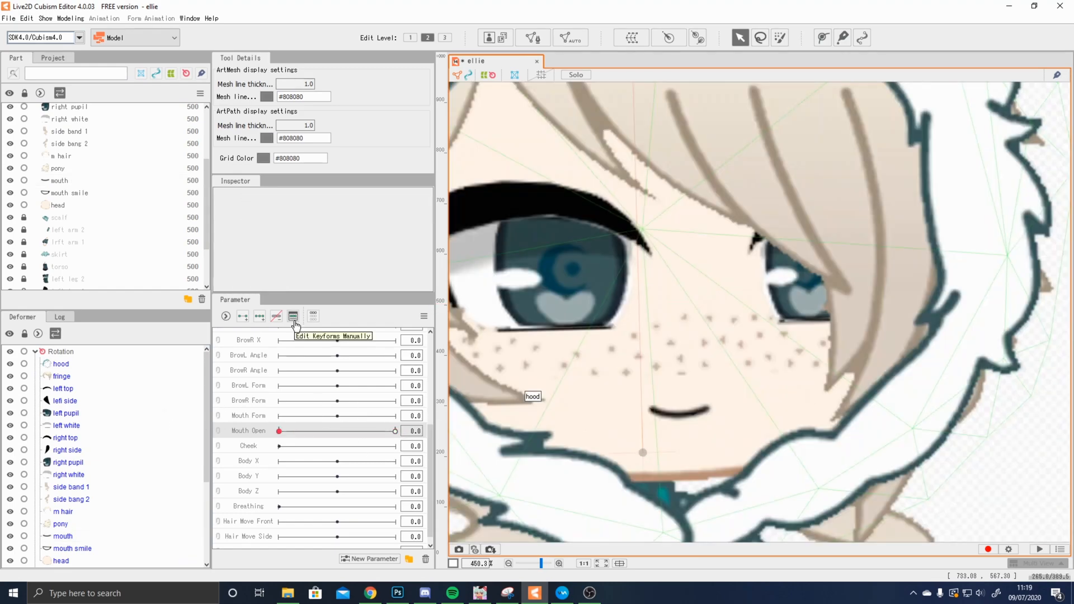
# Add Mouth Open keyforms to the plain mouth via Edit Keyforms Manually, starting from value 0
pyautogui.click(293, 316)
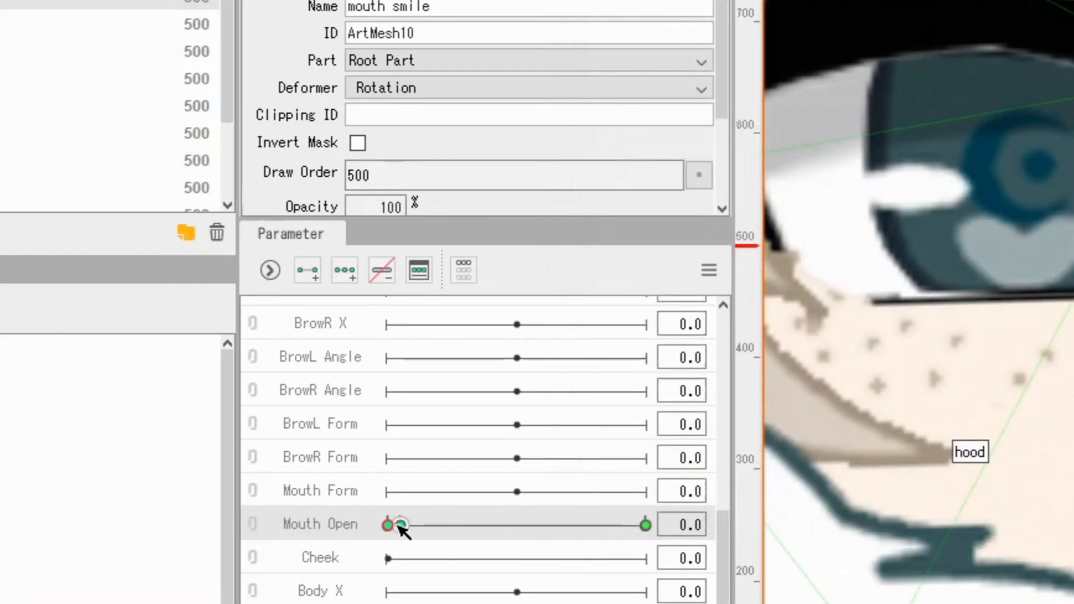
pyautogui.click(390, 524)
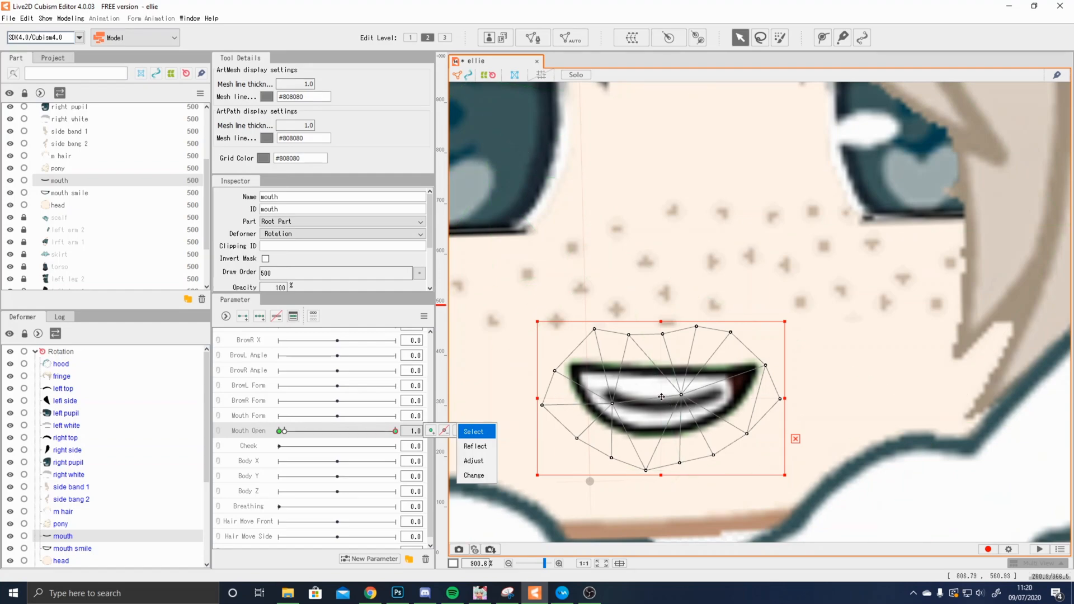
pyautogui.moveTo(665, 395)
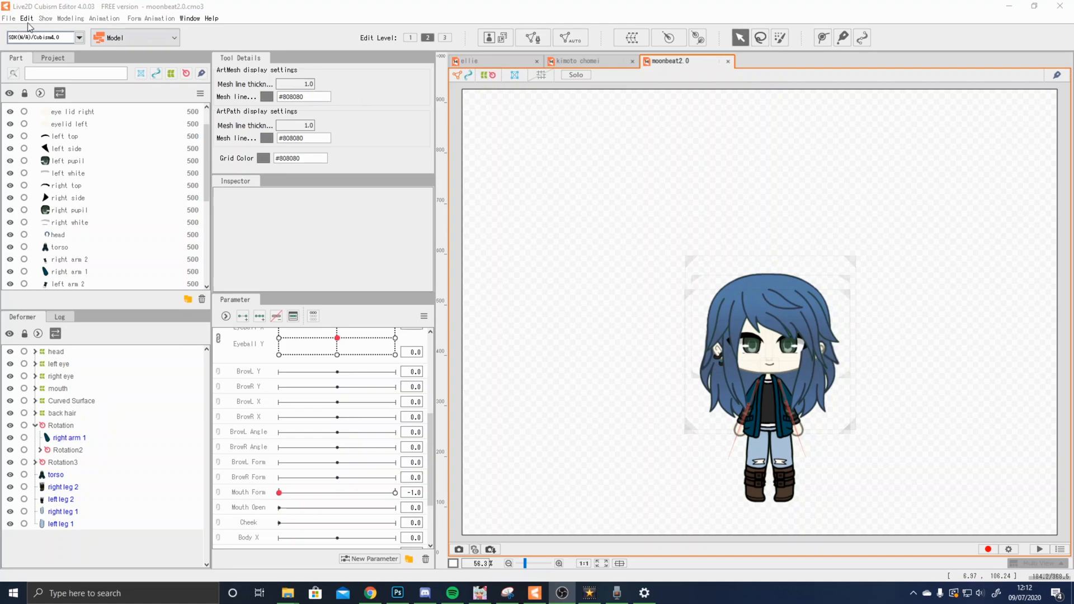
# Reach the Modeling menu's Parameter commands for eye blinking and lip-sync settings
pyautogui.click(70, 18)
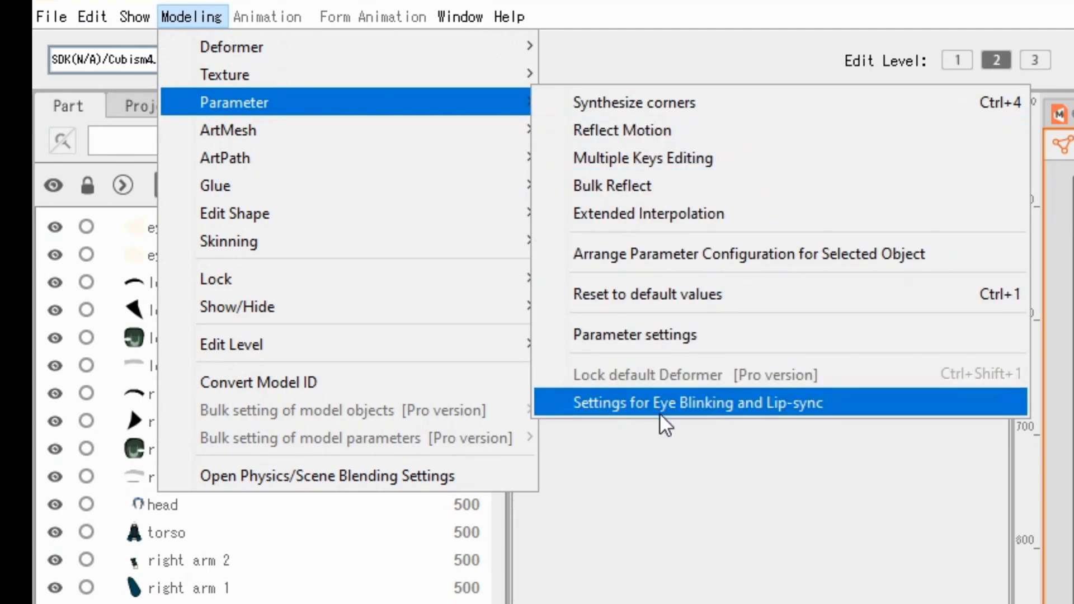
# Tick Lip-sync for the Mouth Form parameter in the Eye Blinking and Lip-sync settings and confirm
pyautogui.click(697, 402)
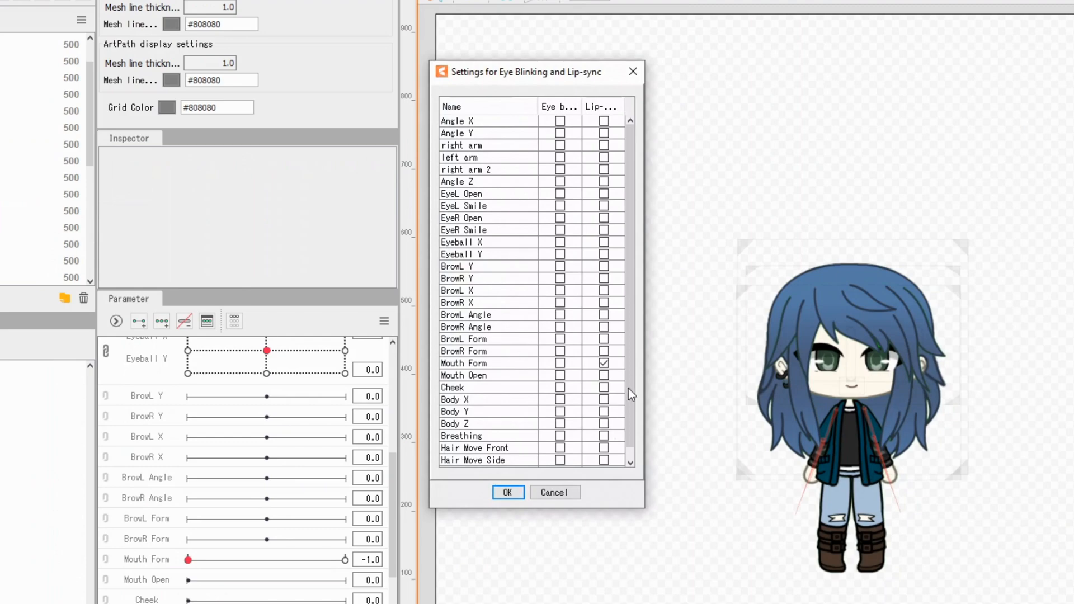
pyautogui.scroll(-3)
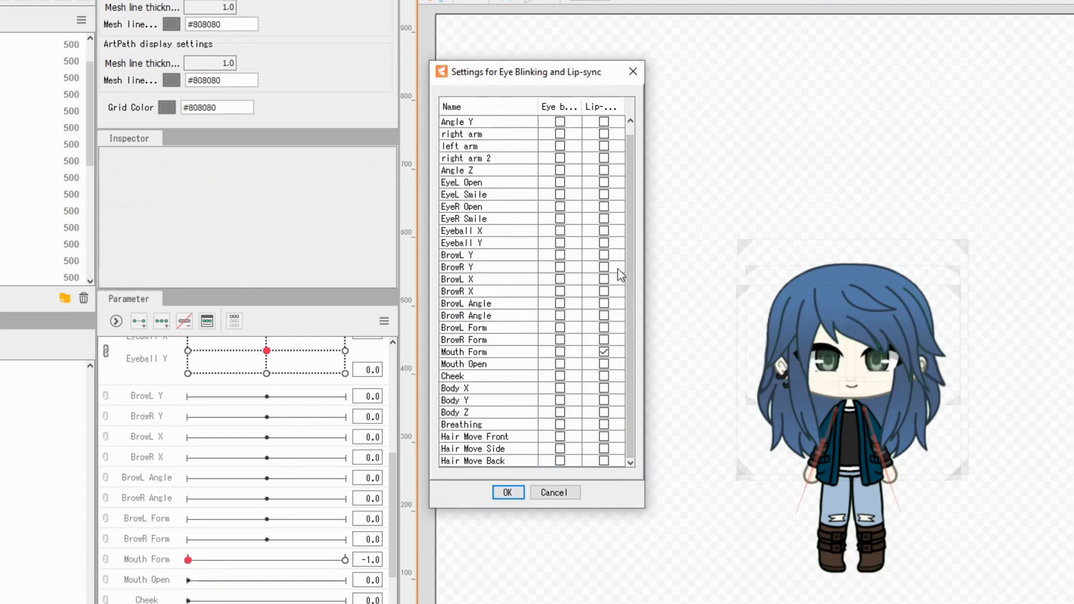
pyautogui.scroll(3)
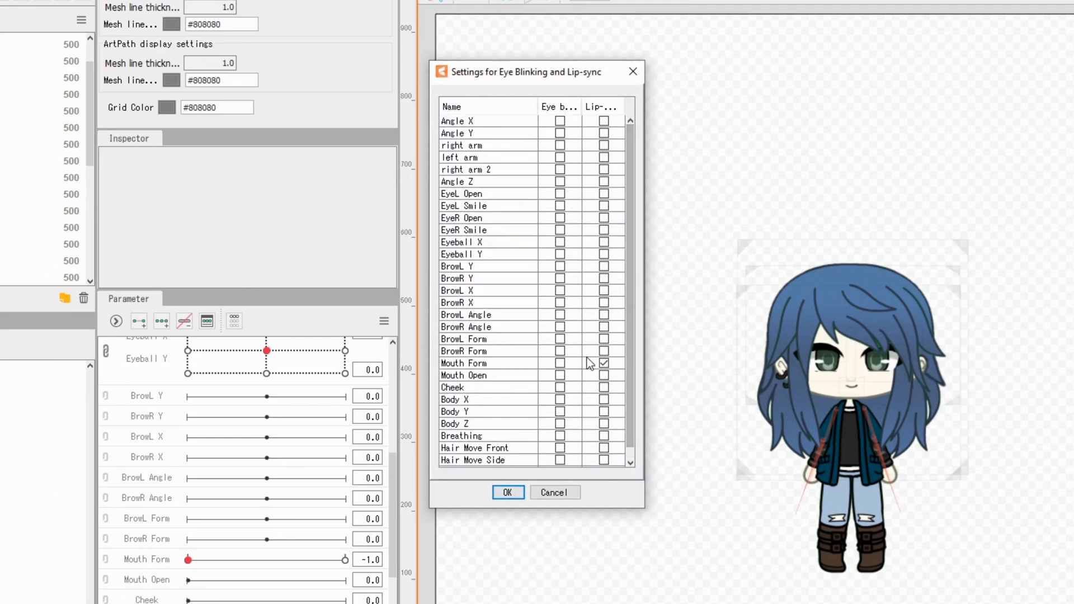
pyautogui.moveTo(661, 309)
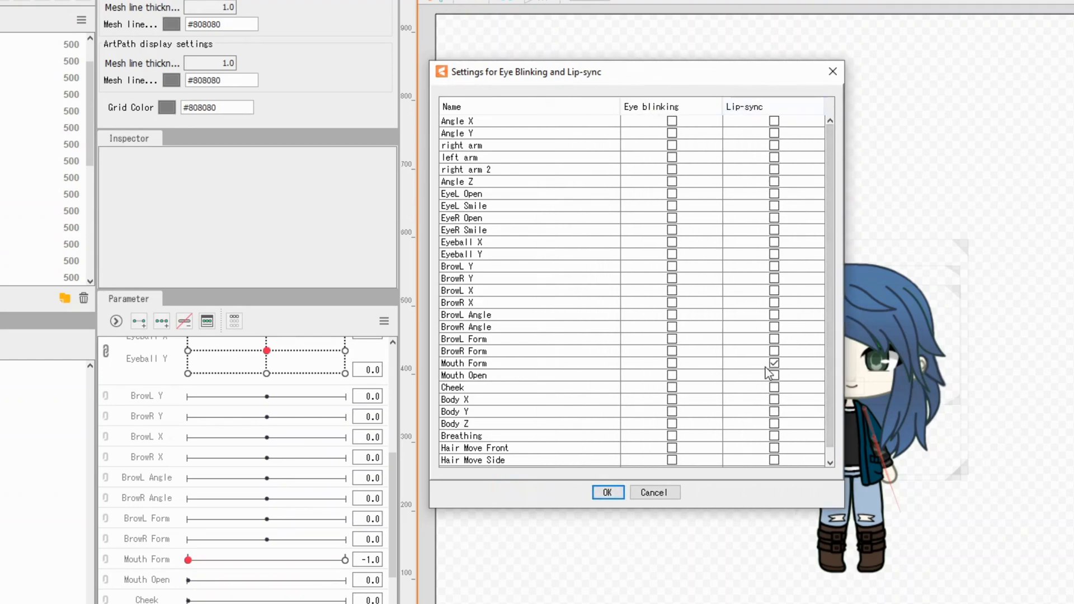
pyautogui.moveTo(778, 387)
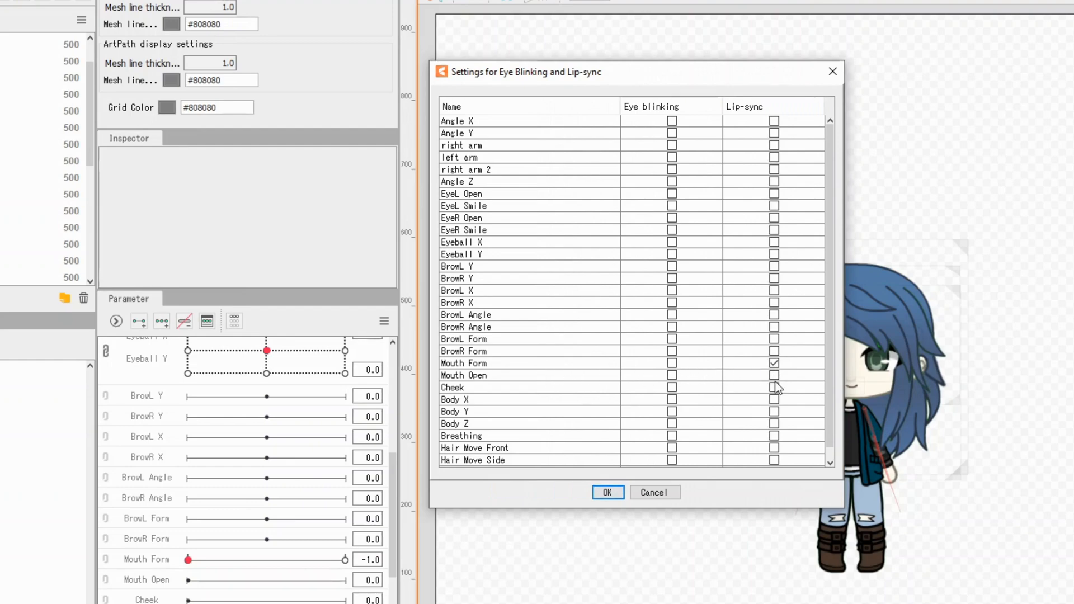
pyautogui.moveTo(770, 380)
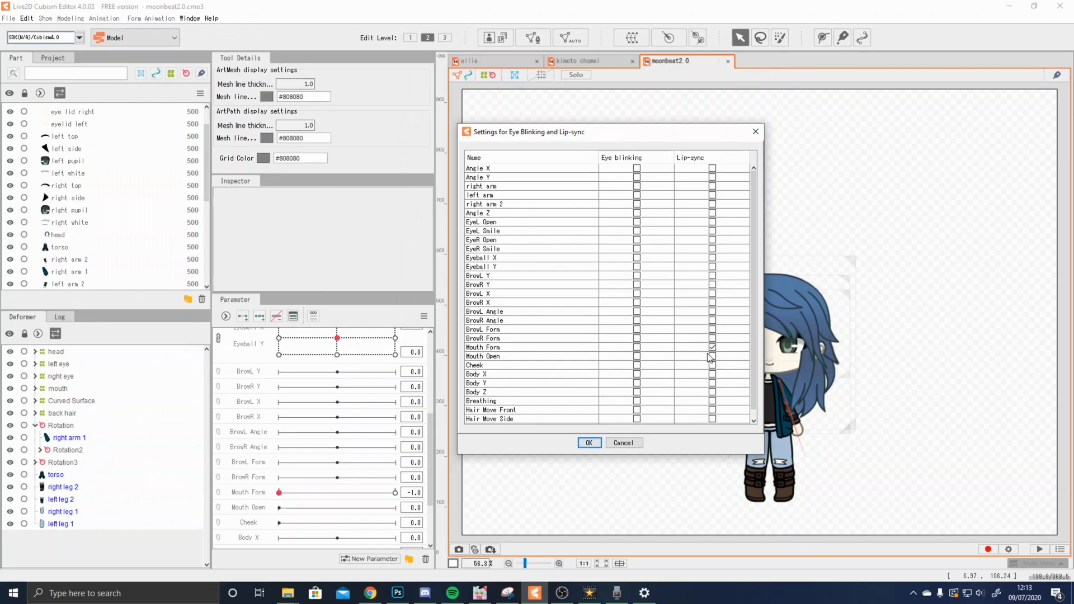
pyautogui.click(587, 443)
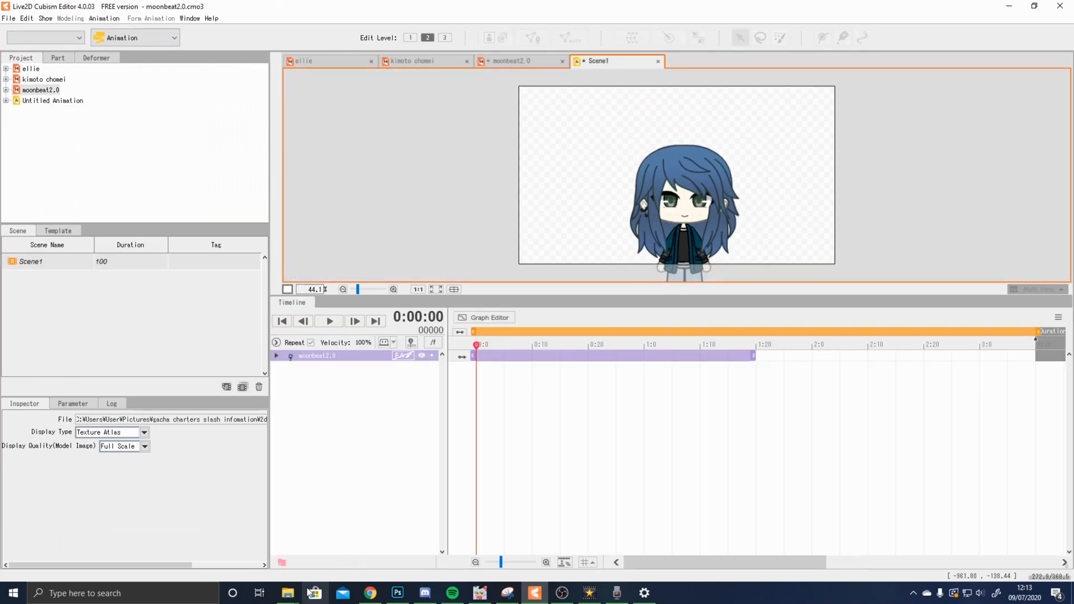
# Drag Recording (10).wav from Downloads onto the Scene1 timeline as an audio track
pyautogui.click(313, 593)
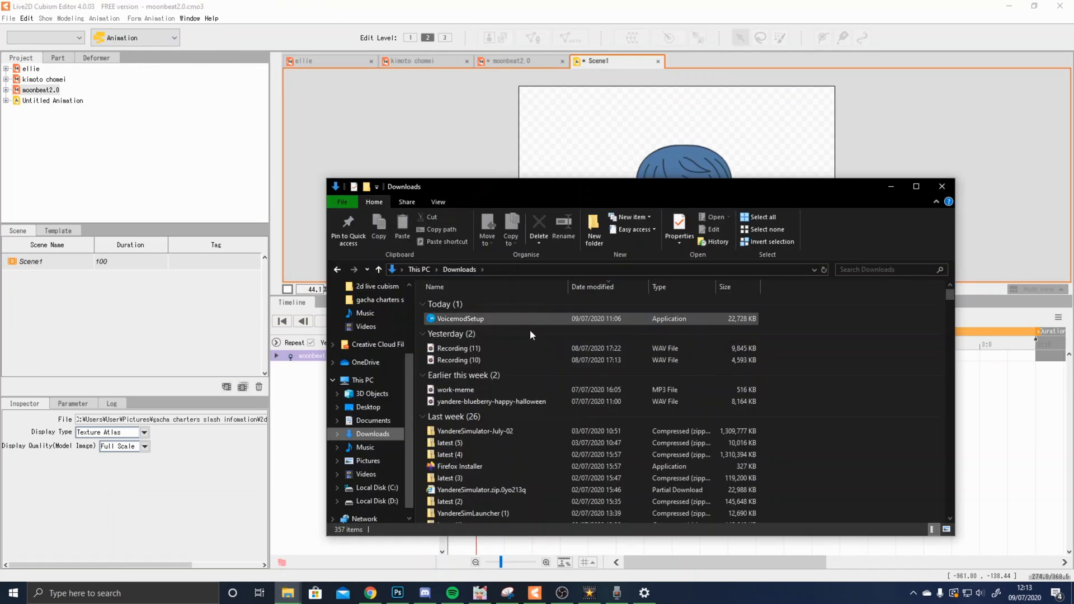
pyautogui.scroll(-3)
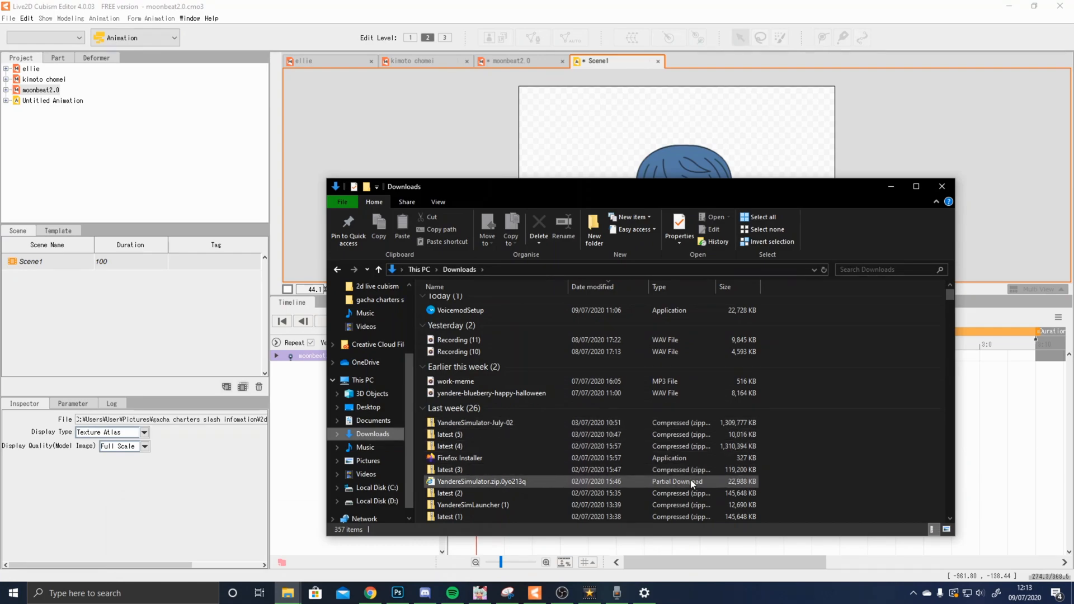
pyautogui.click(456, 352)
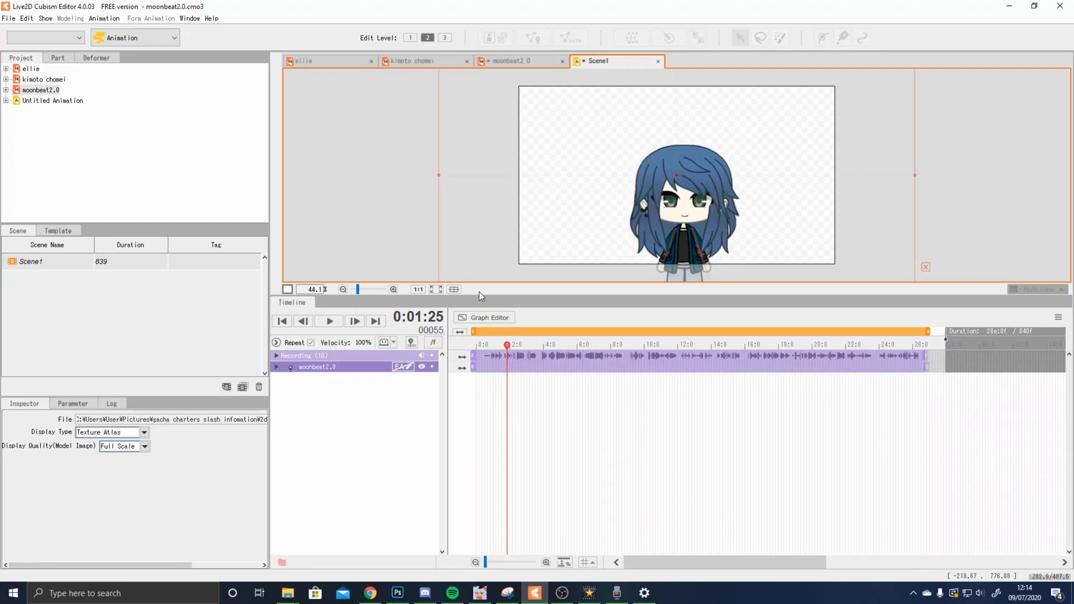
pyautogui.click(282, 321)
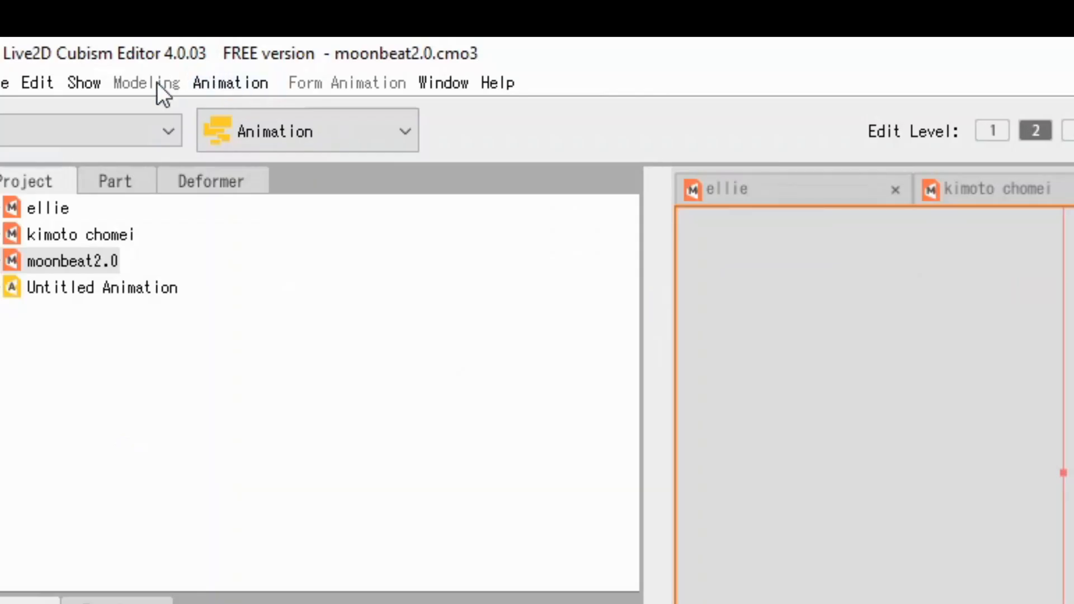
# Run Animation > Lip-sync for the moonbeat2.0 model using the Recording (10) audio clip
pyautogui.click(230, 82)
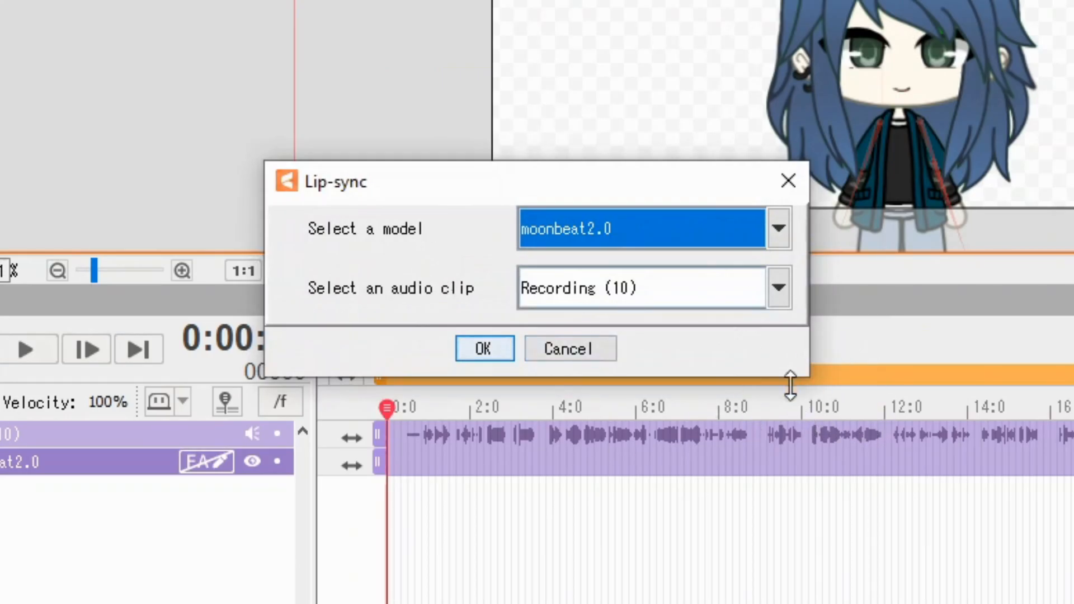
pyautogui.click(778, 287)
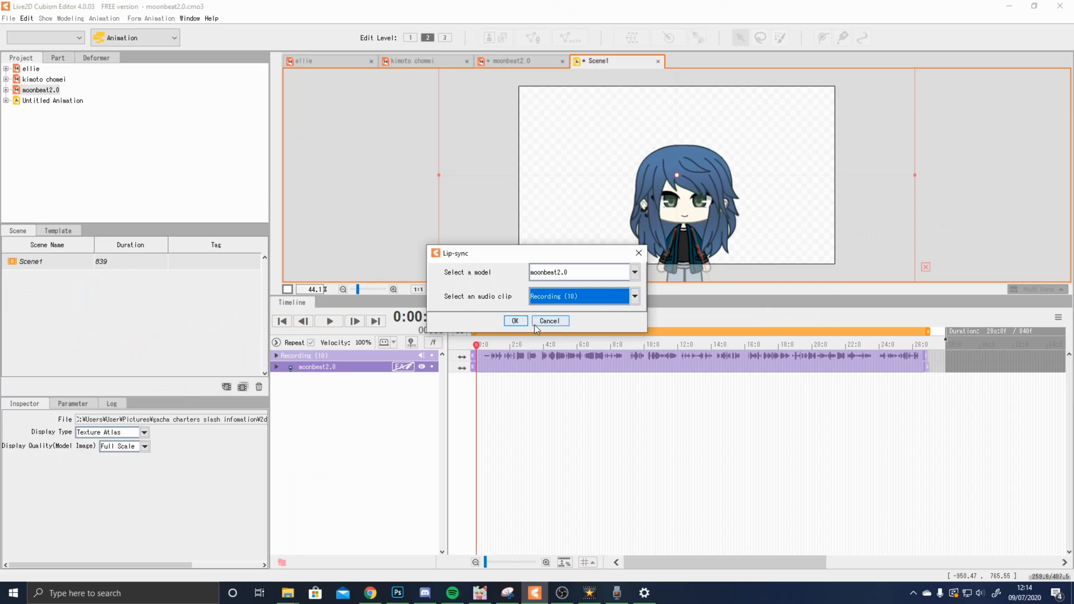
pyautogui.click(515, 321)
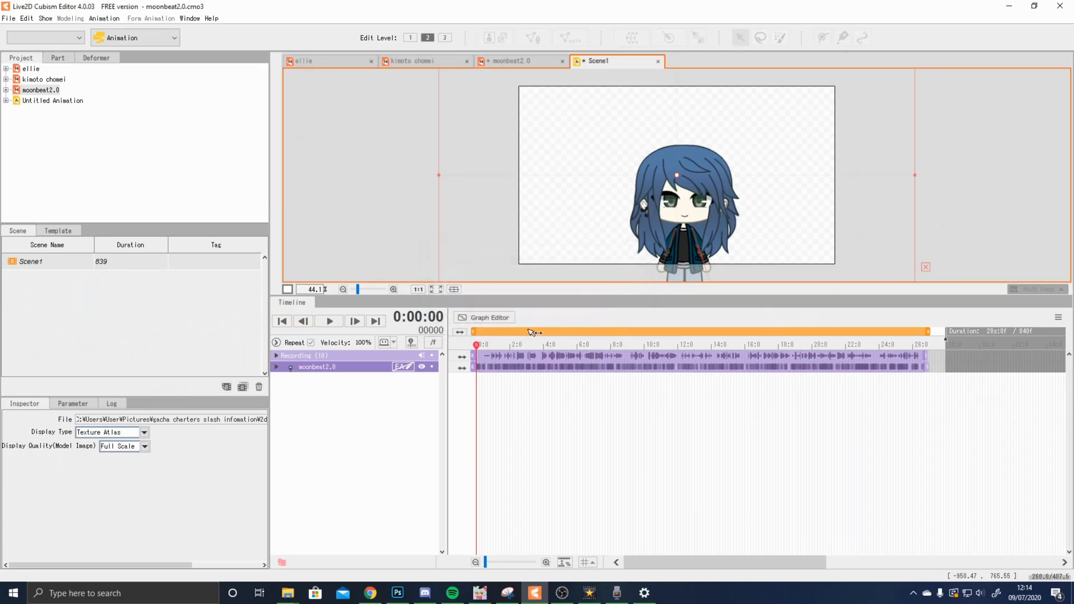
# Expand moonbeat2.0's Lip-sync curves and play Scene1 to check the mouth follows the audio
pyautogui.click(277, 367)
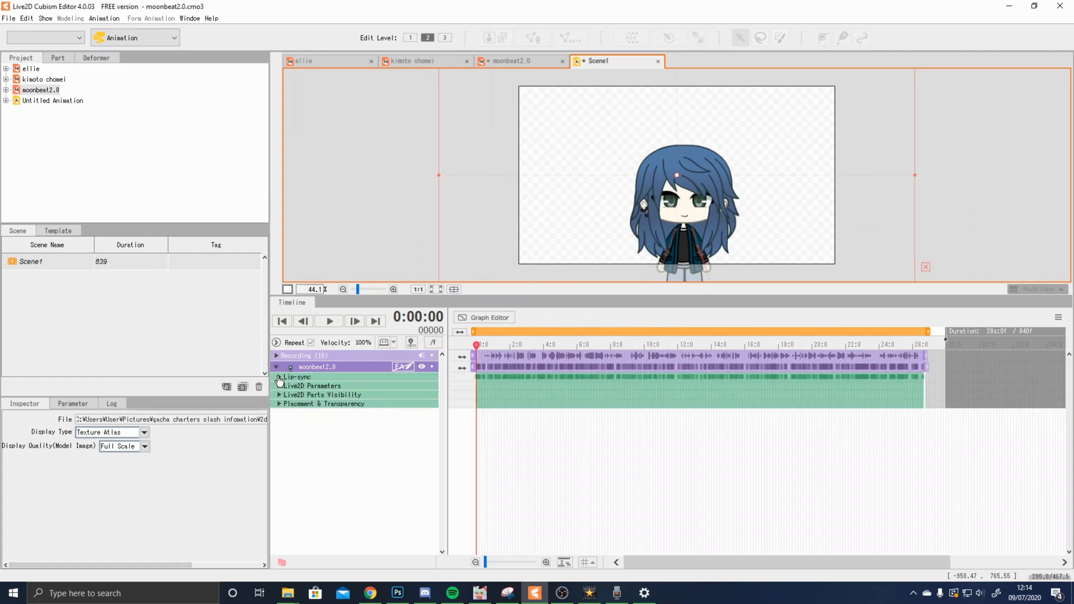
pyautogui.click(279, 377)
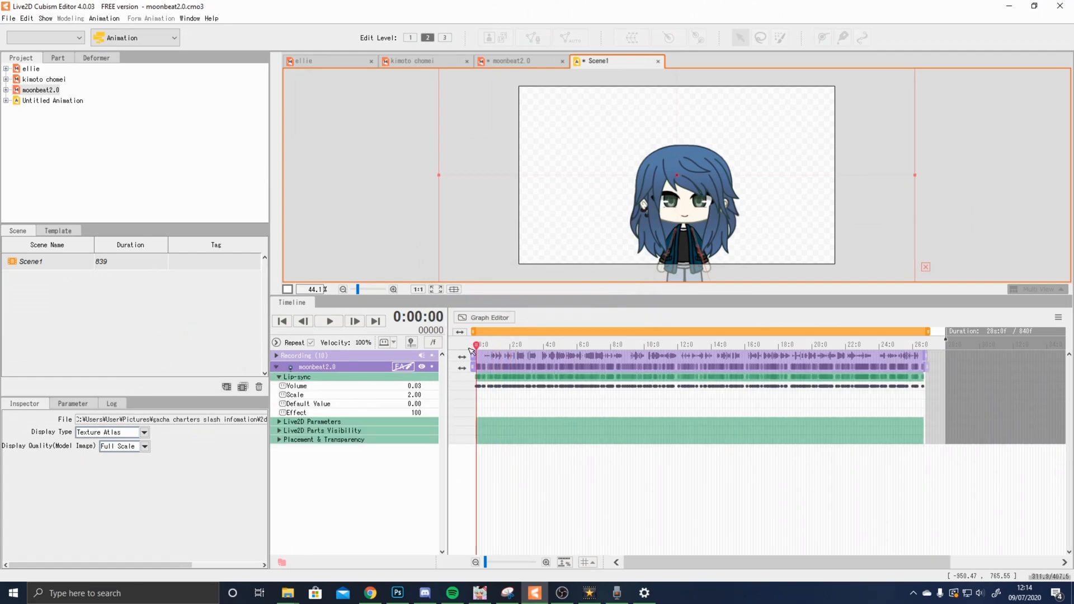
pyautogui.click(329, 321)
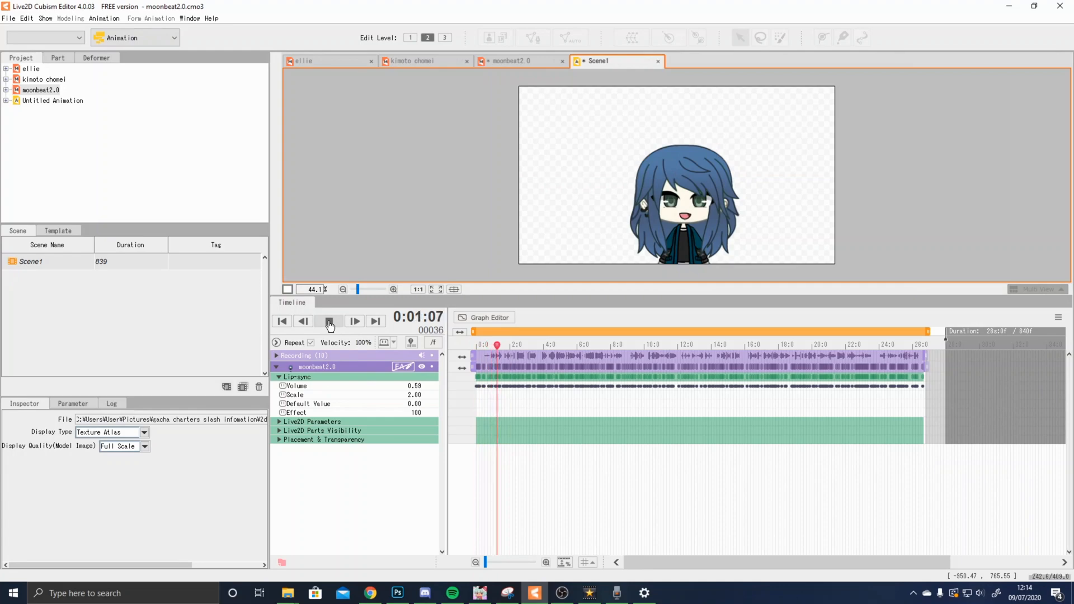
pyautogui.click(354, 321)
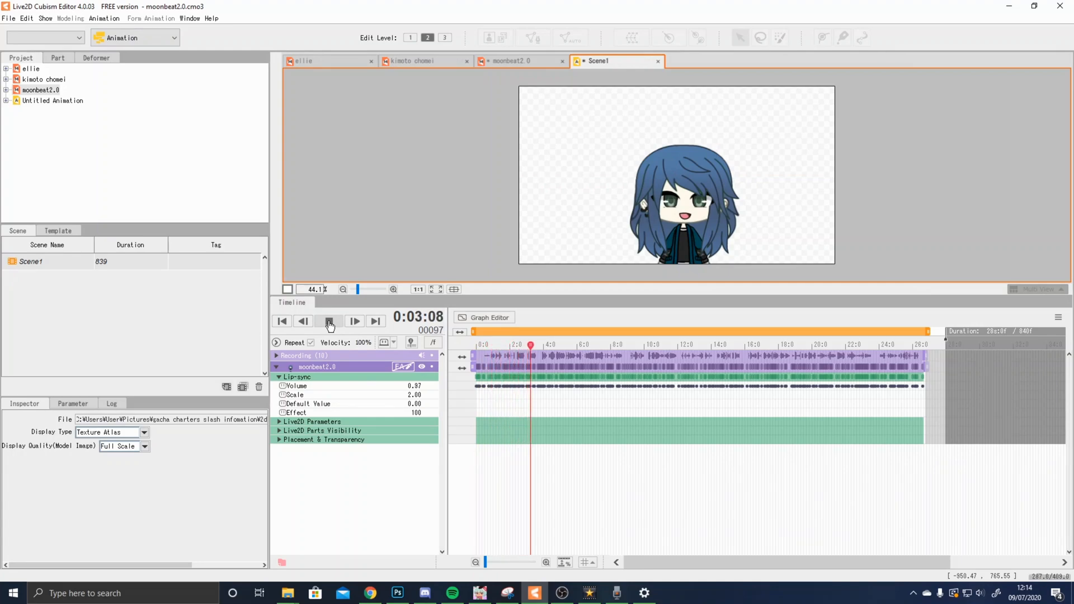
pyautogui.click(329, 322)
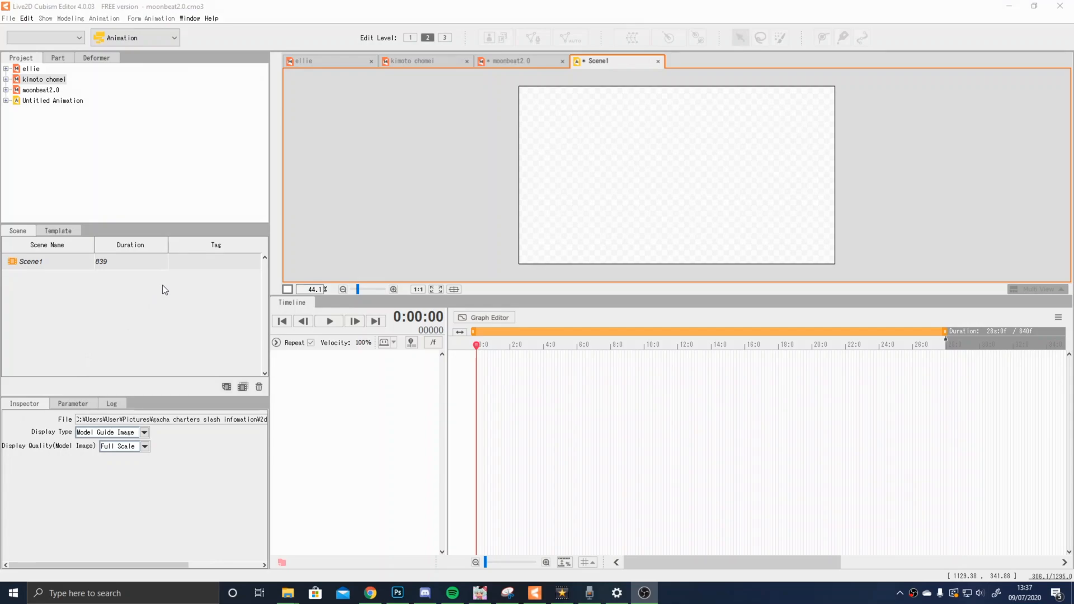
pyautogui.moveTo(814, 262)
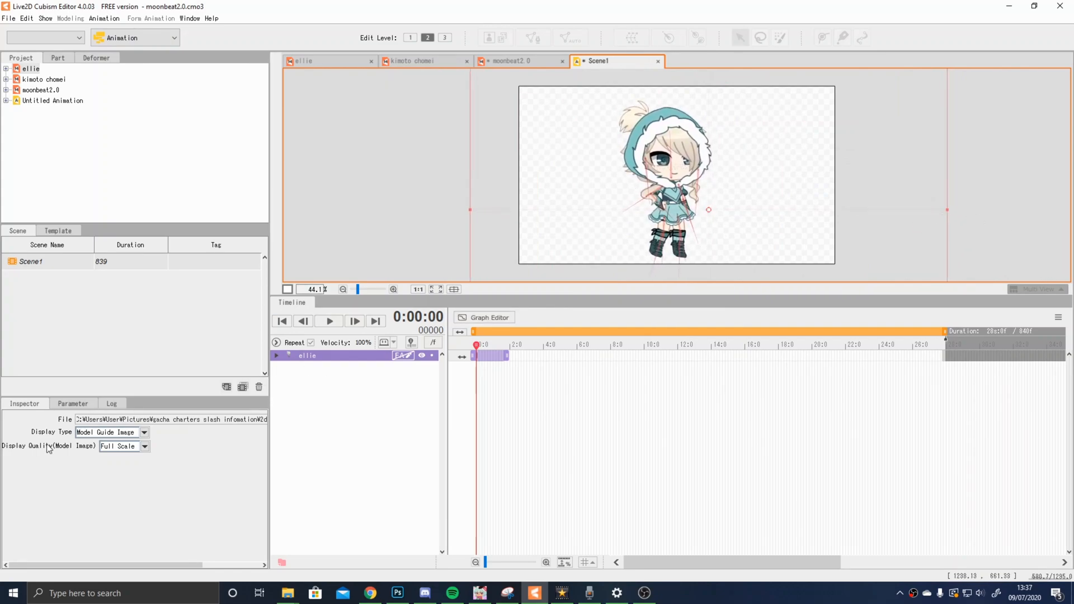
# Select Scene1 in the Scene list to show its Inspector settings after adding ellie
pyautogui.click(31, 262)
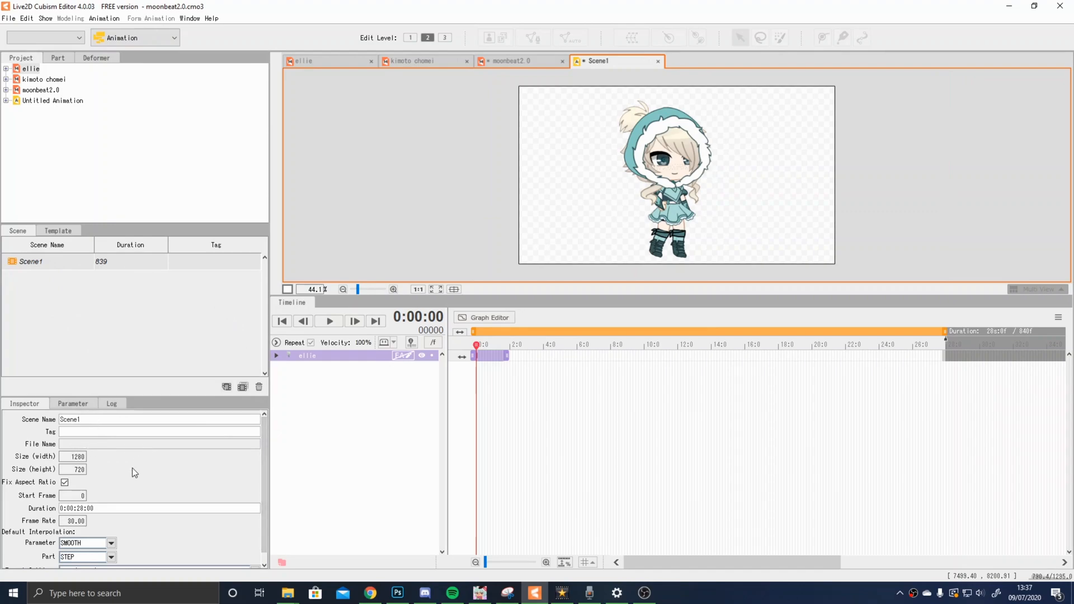
# Set Scene1's duration to 0:00:14:00, stretch the ellie clip to the end, and expand the ellie track
pyautogui.click(74, 520)
pyautogui.write('60')
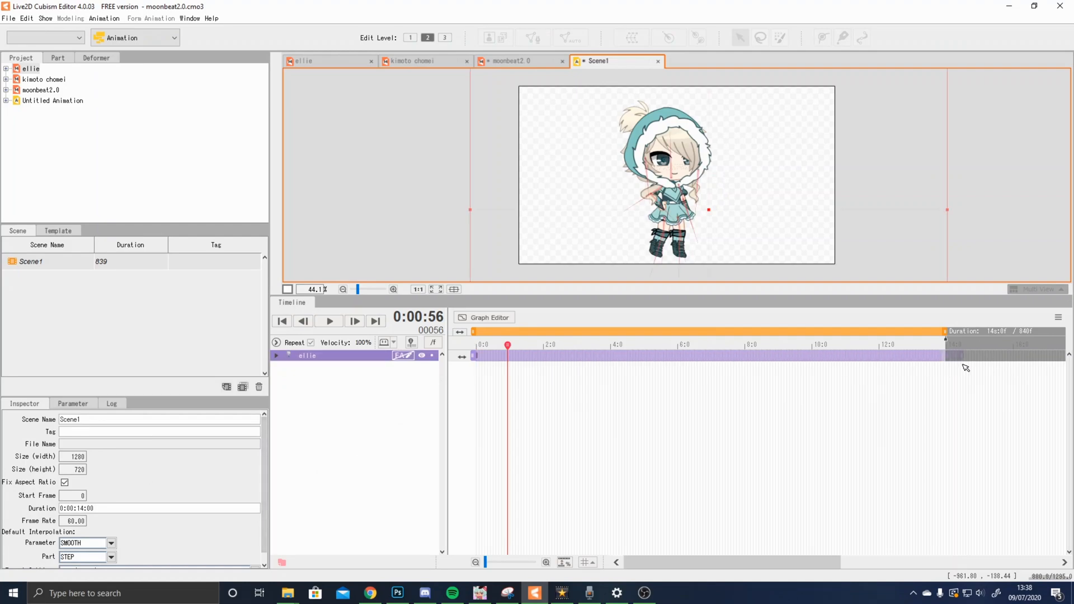
pyautogui.click(735, 345)
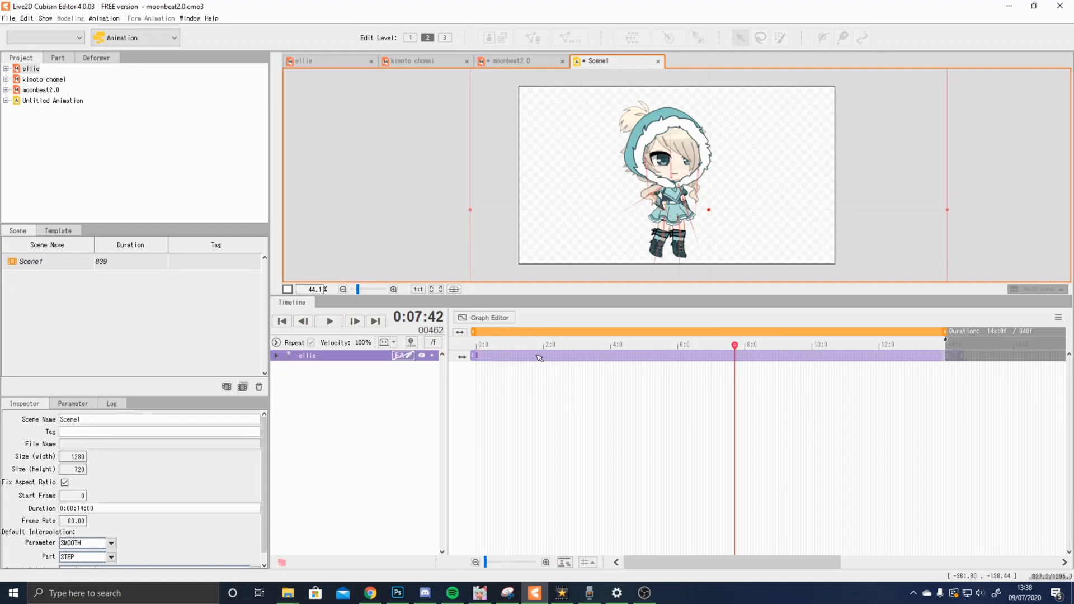
pyautogui.click(282, 321)
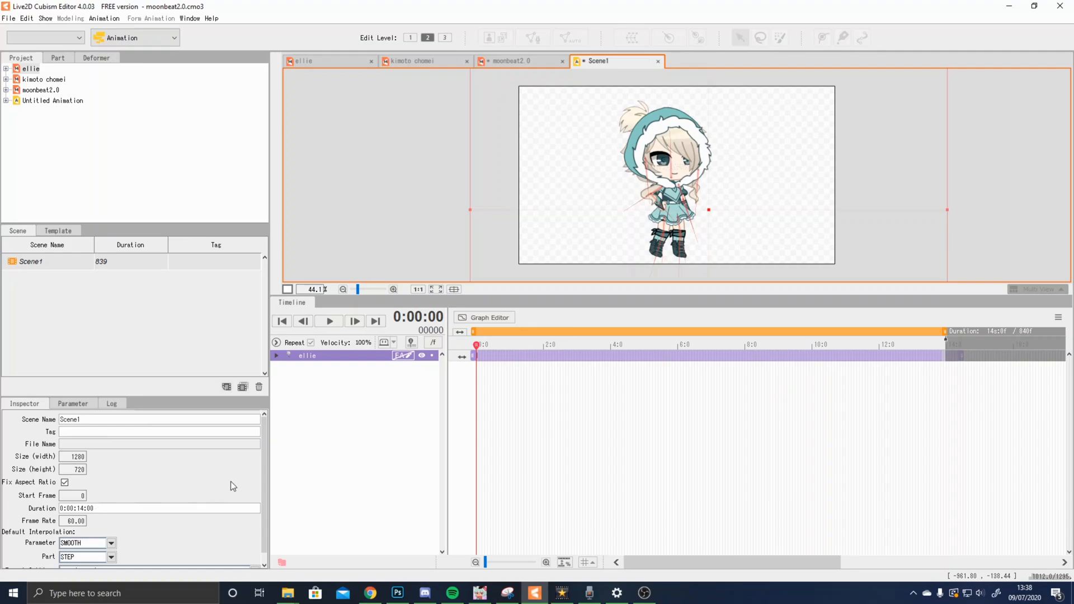
pyautogui.scroll(-3)
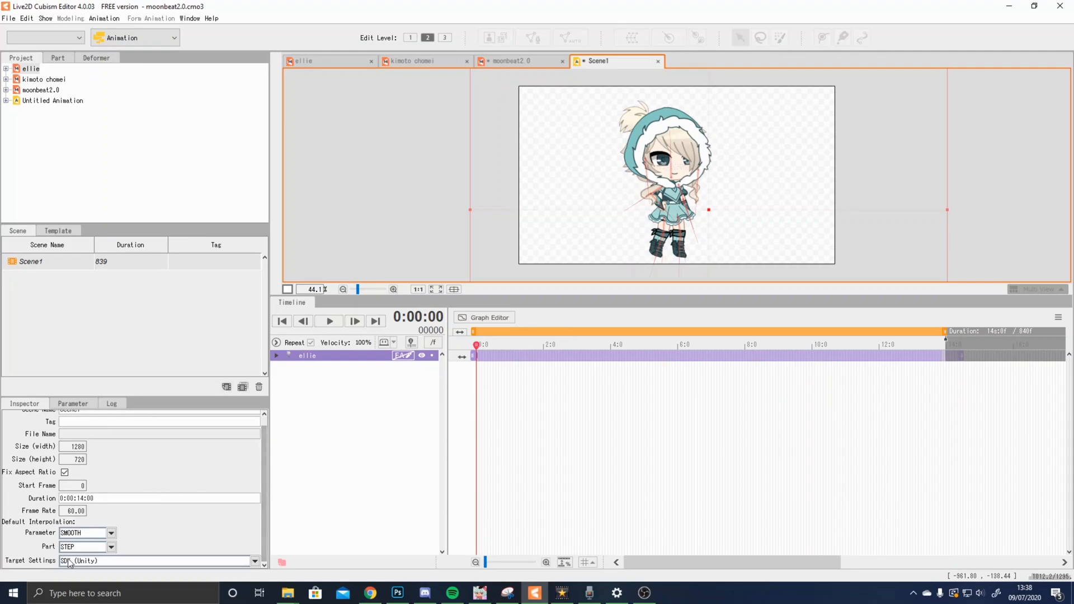
pyautogui.click(111, 532)
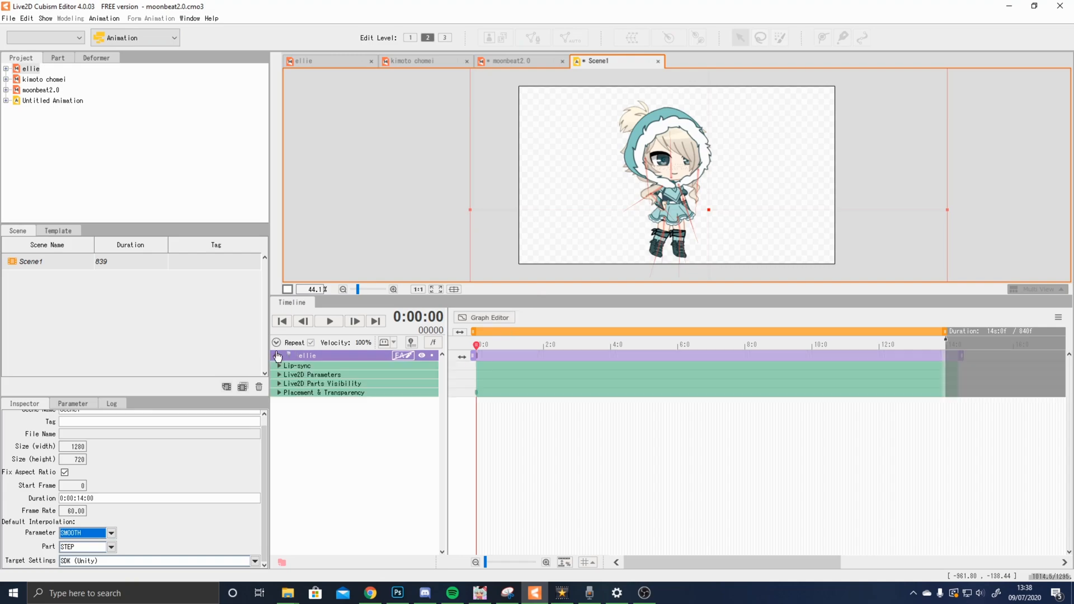
# Key an EyeL Open wink, Angle Z head tilt and arm, leg and BrowR Form poses near 1:33, previewing playback
pyautogui.click(279, 375)
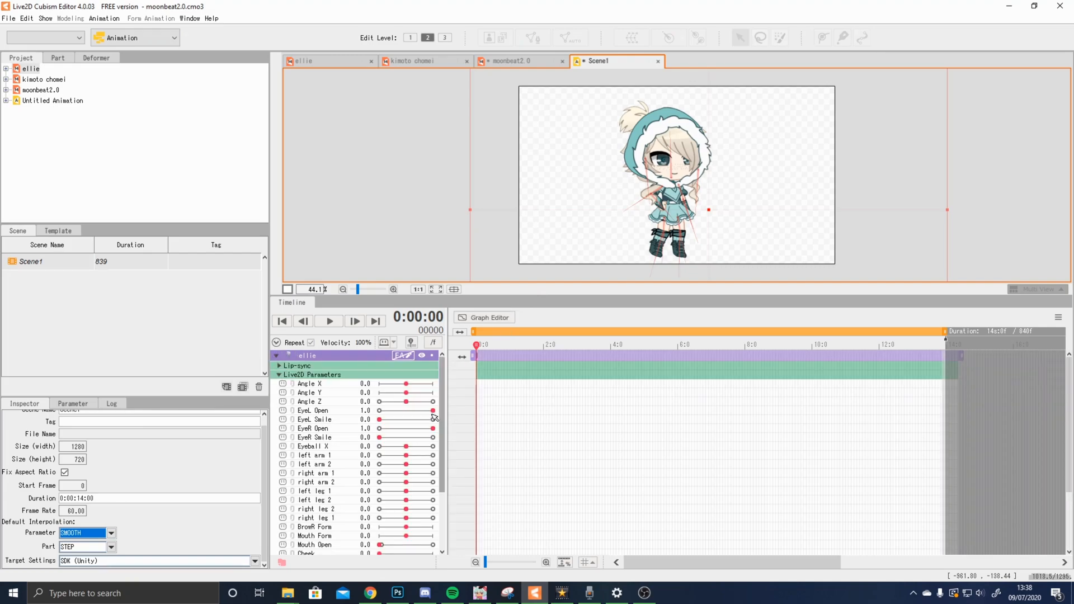
pyautogui.click(314, 410)
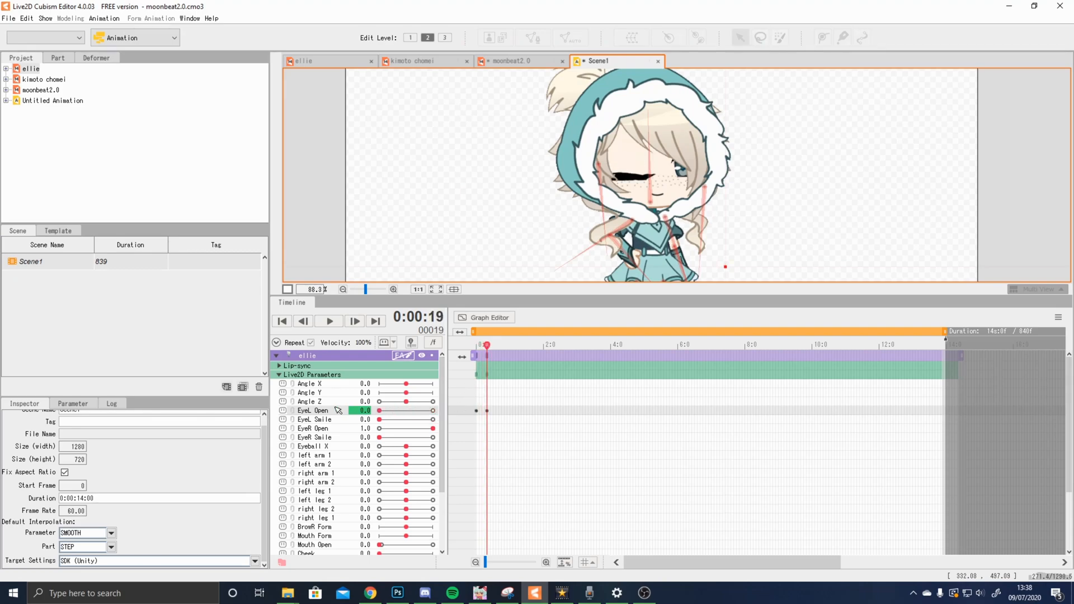
pyautogui.moveTo(435, 430)
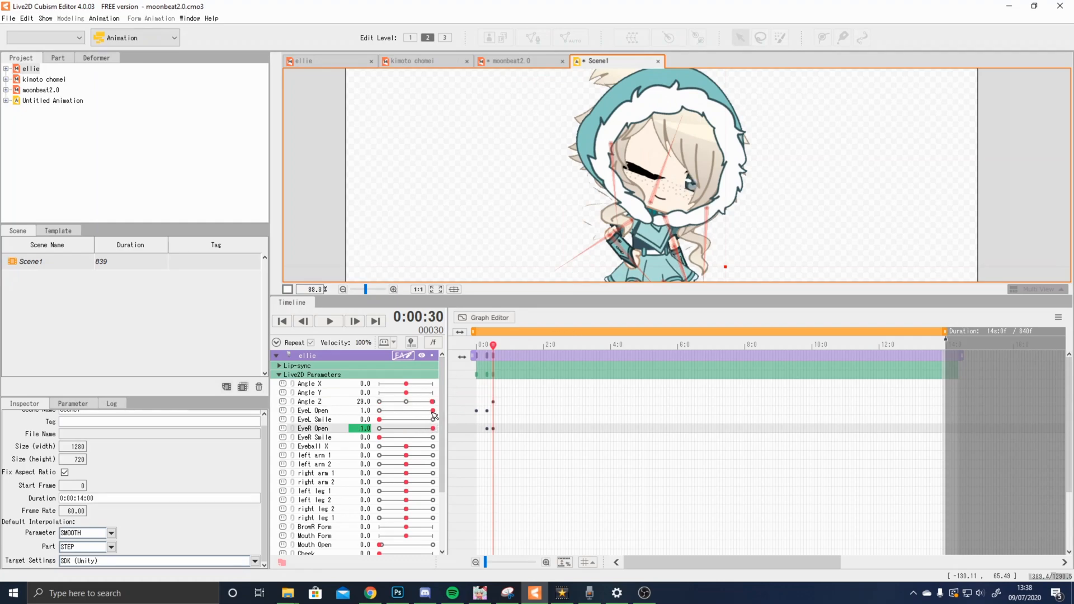
pyautogui.click(329, 321)
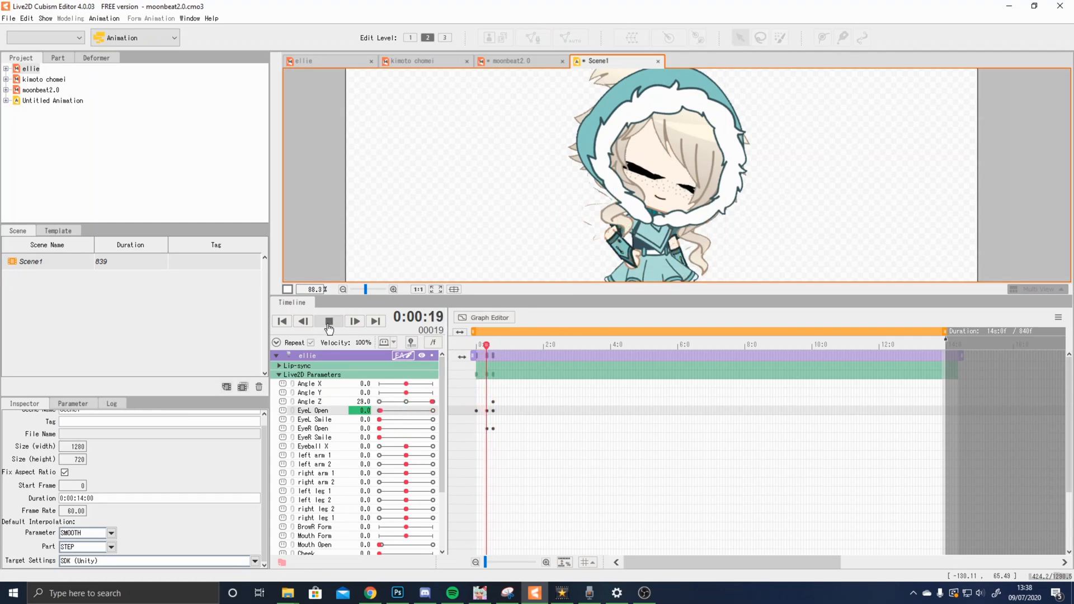
pyautogui.click(328, 322)
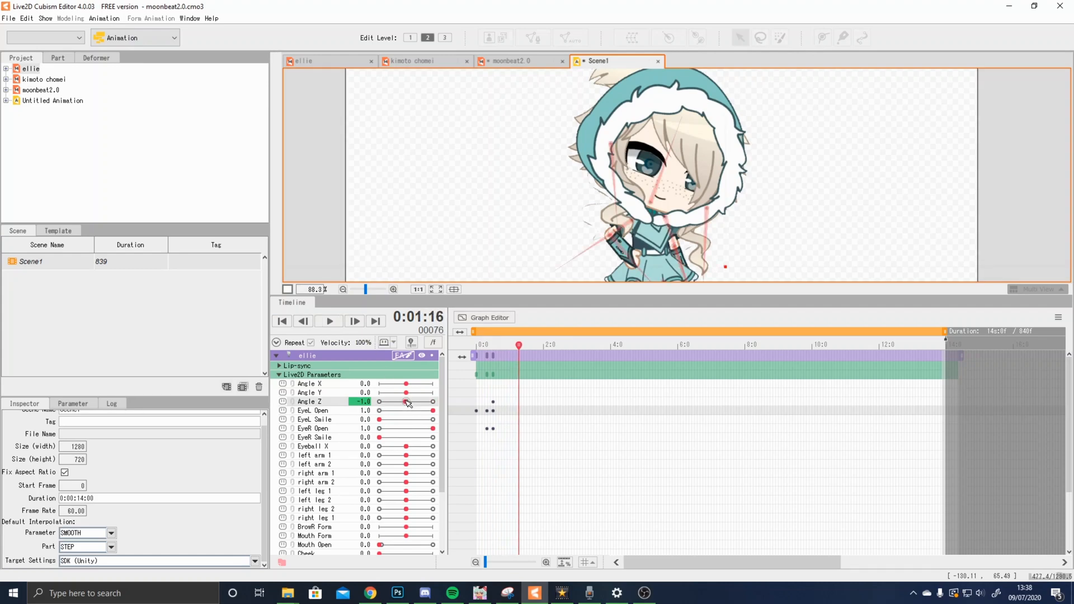
pyautogui.click(328, 321)
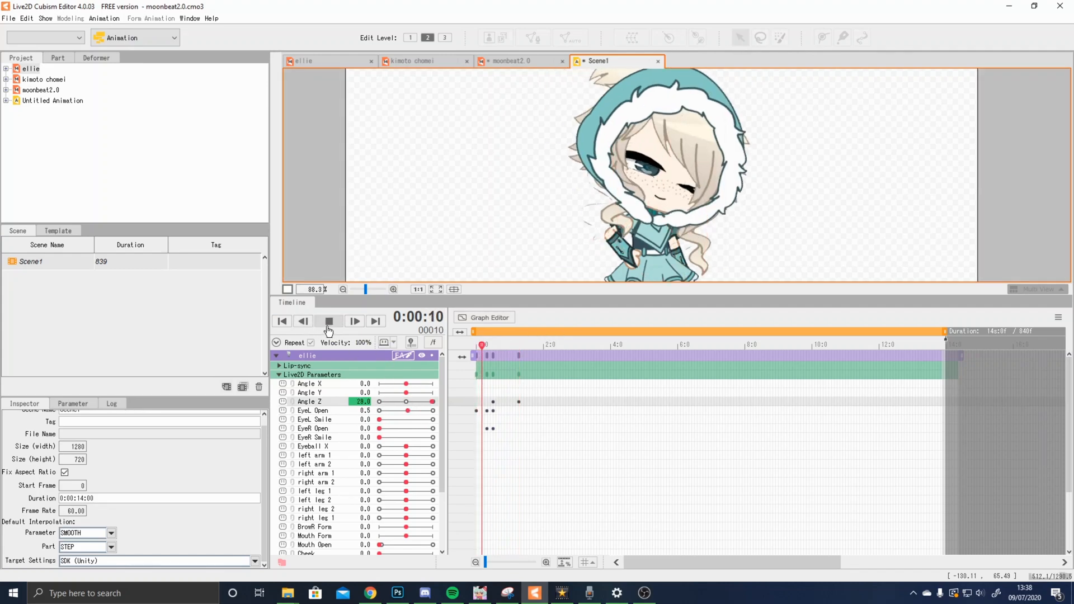
pyautogui.click(327, 321)
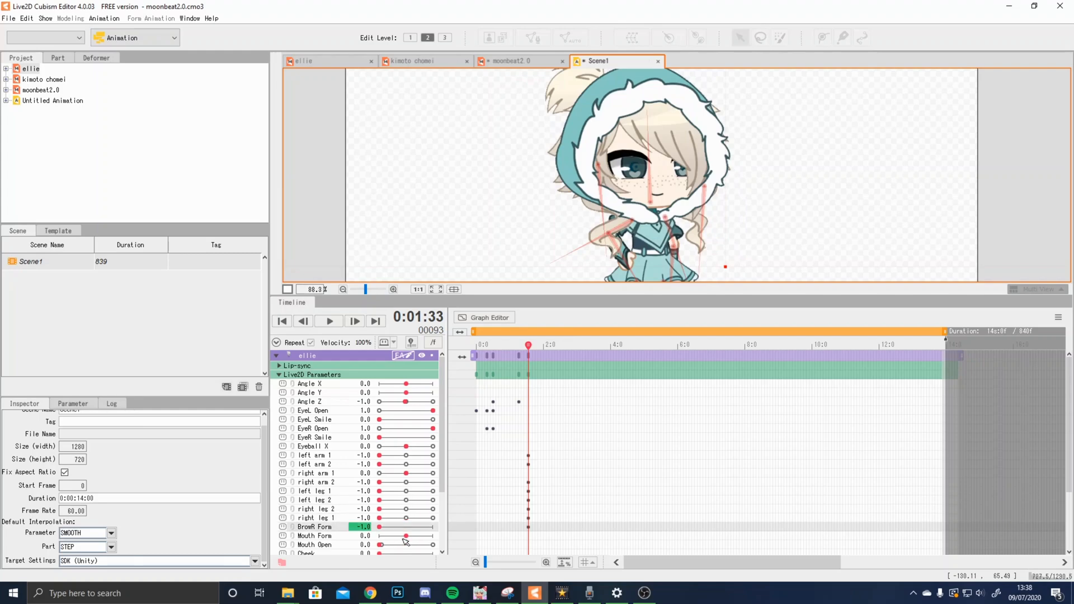
# At 2:00 key Eyeball X, Body X and limb sliders the other way, then preview and enlarge the canvas
pyautogui.scroll(-3)
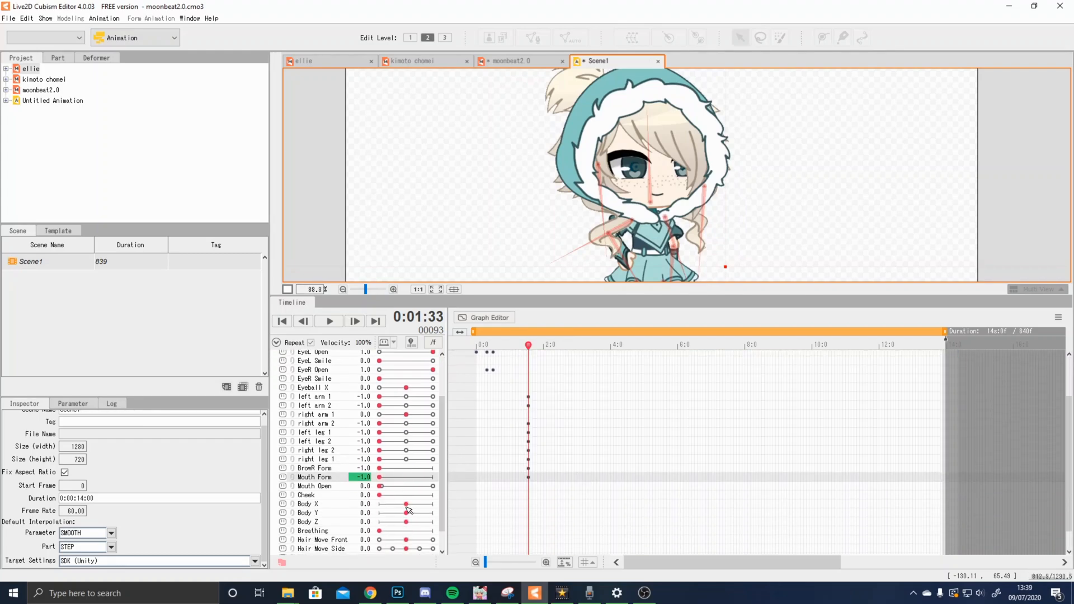
pyautogui.click(543, 345)
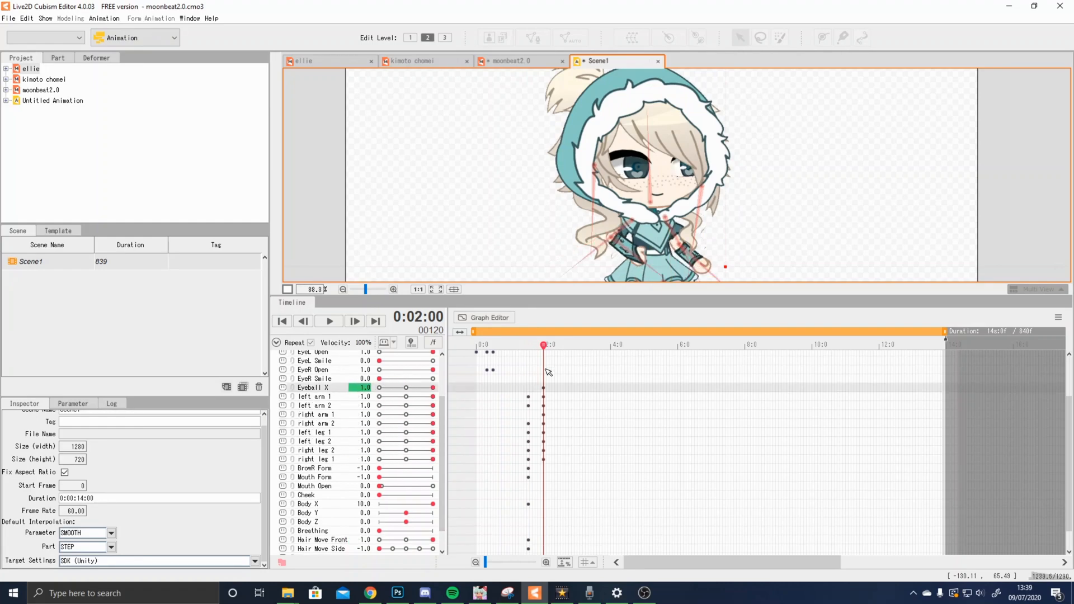
pyautogui.click(329, 321)
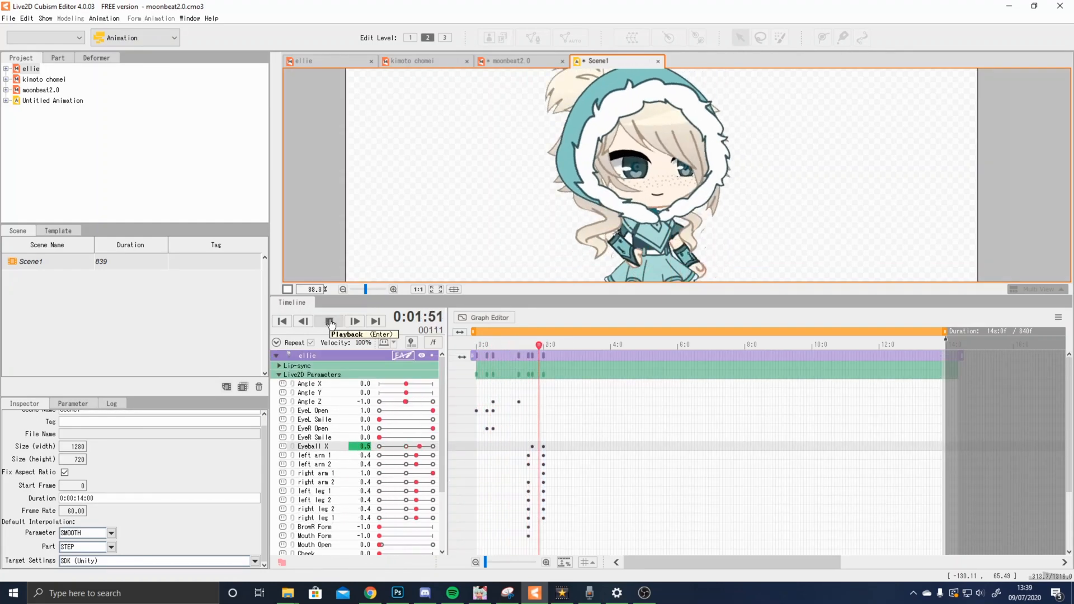
pyautogui.click(329, 321)
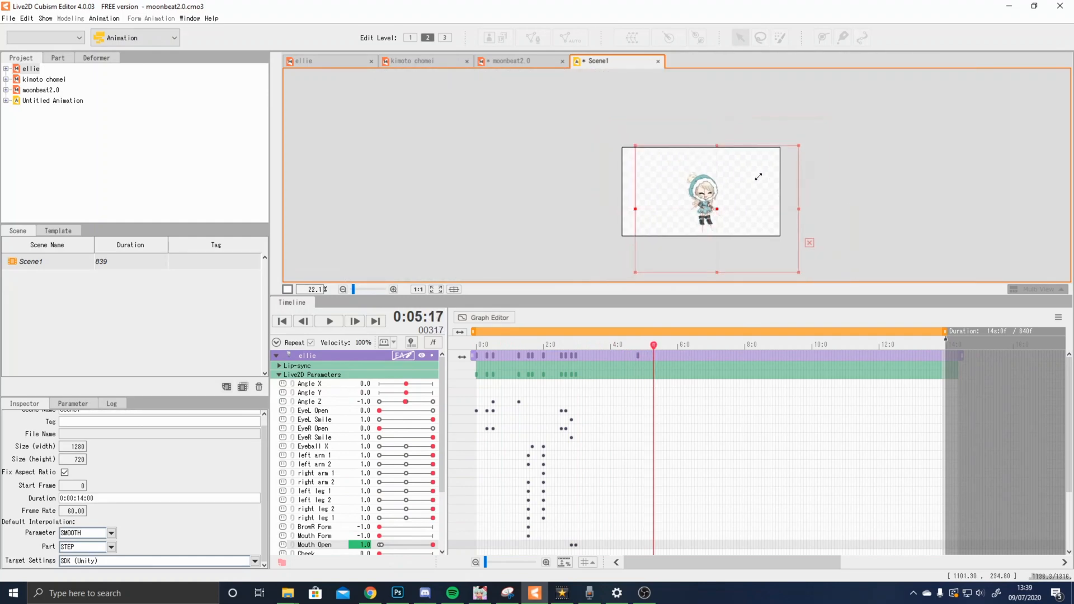
pyautogui.click(282, 321)
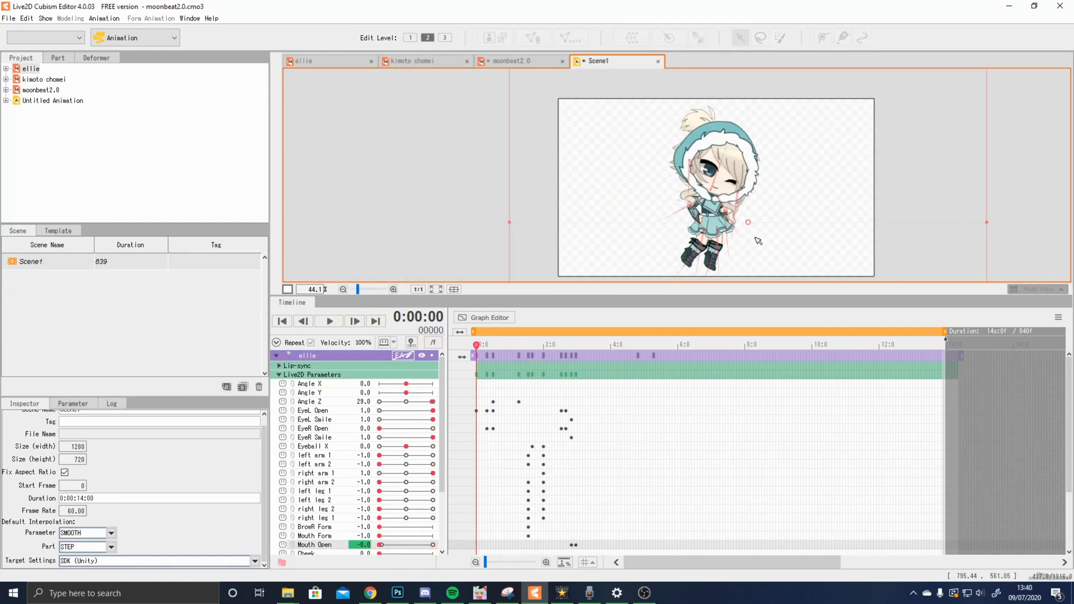
pyautogui.click(8, 19)
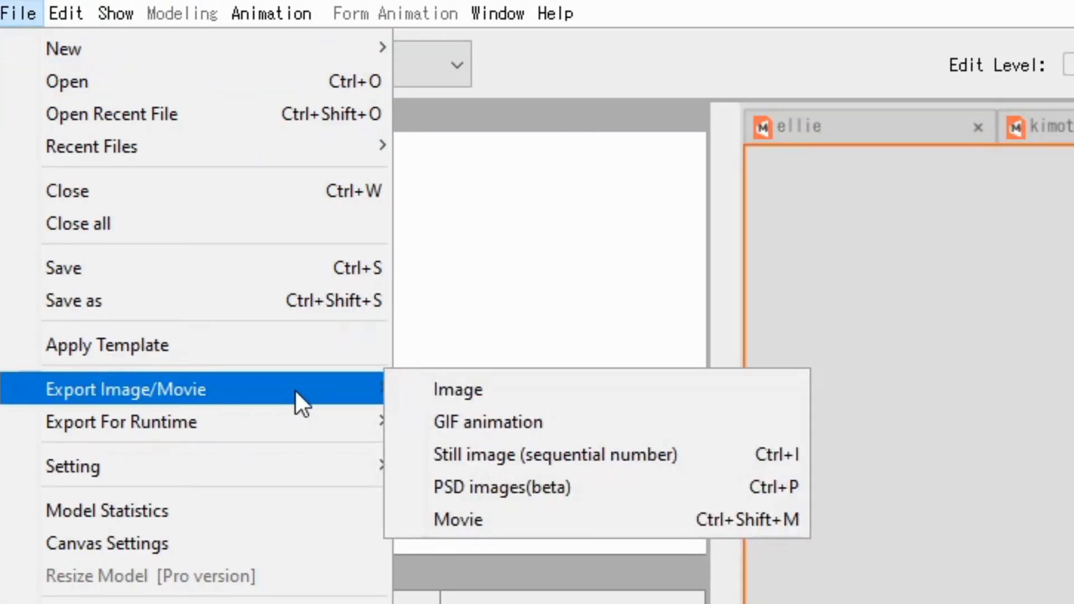
pyautogui.moveTo(507, 501)
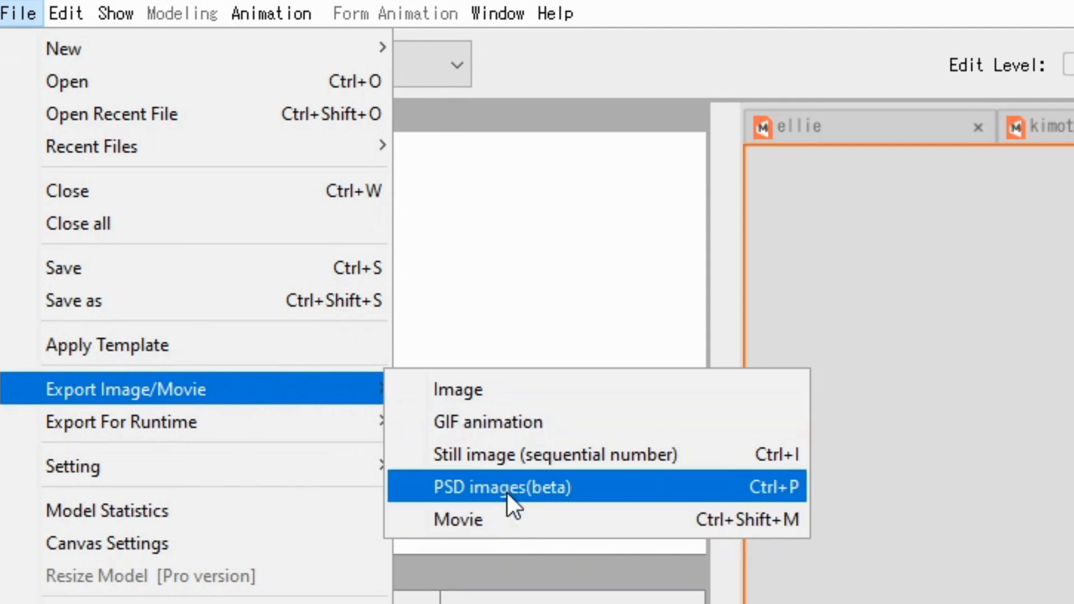
pyautogui.moveTo(499, 454)
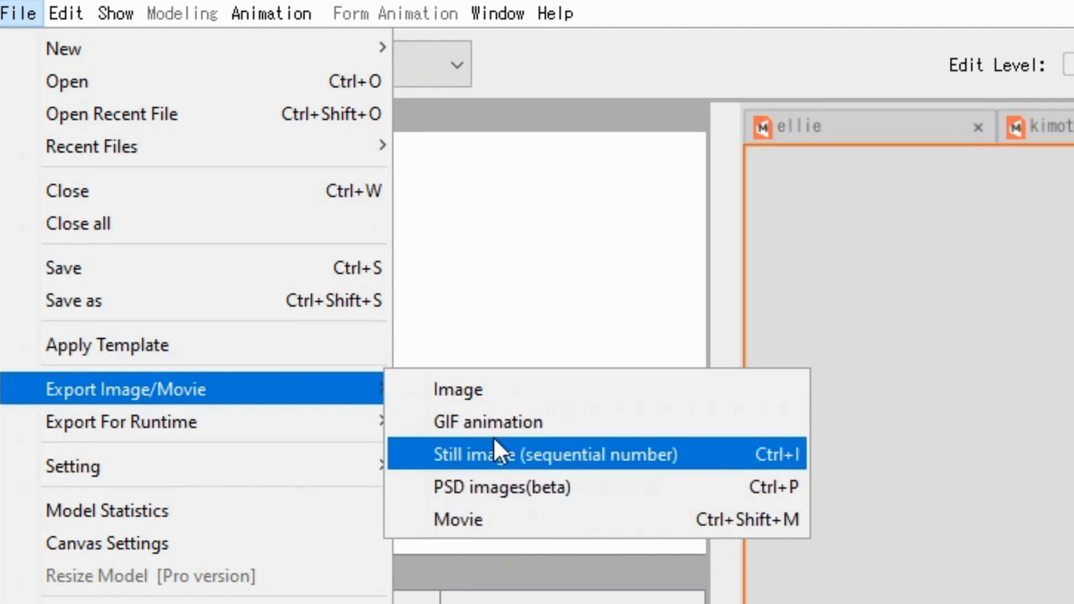
pyautogui.moveTo(602, 519)
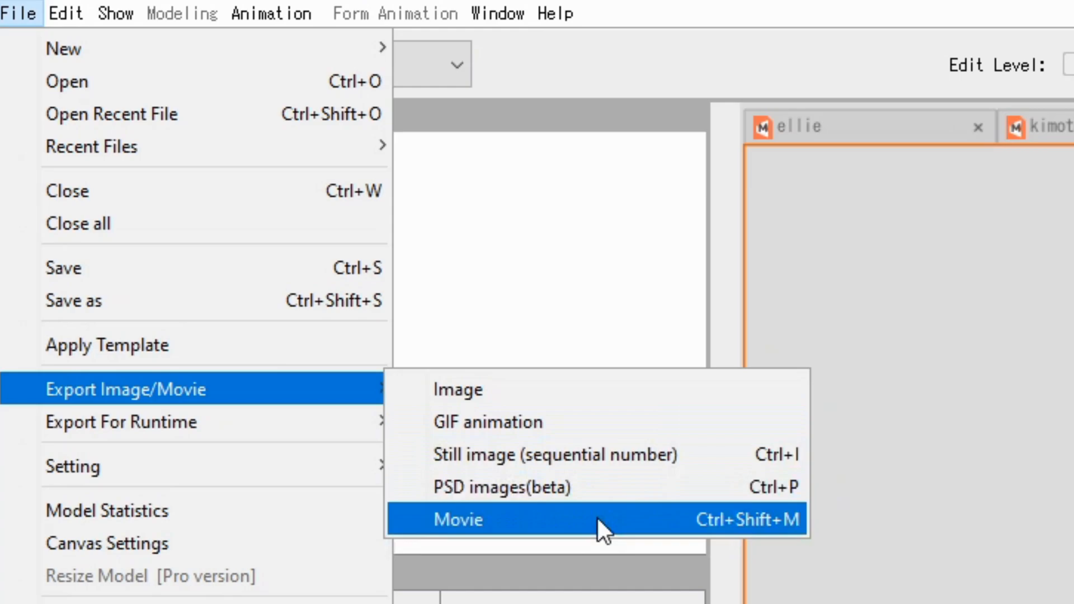
# Export Scene1 as a 1280×720 MP4 movie saved as ellie.mp4
pyautogui.click(458, 520)
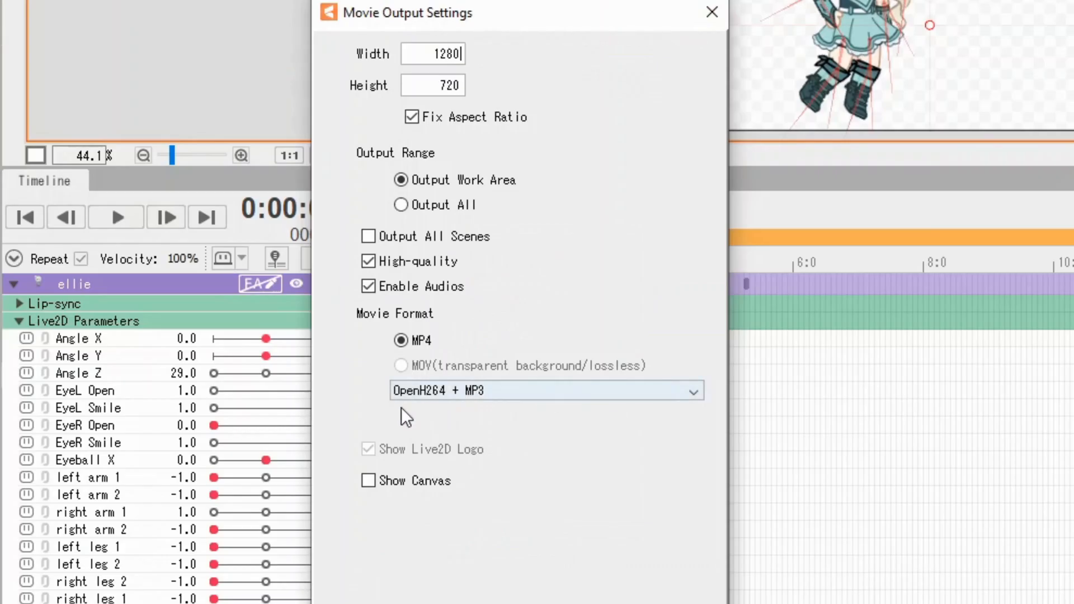
pyautogui.click(546, 391)
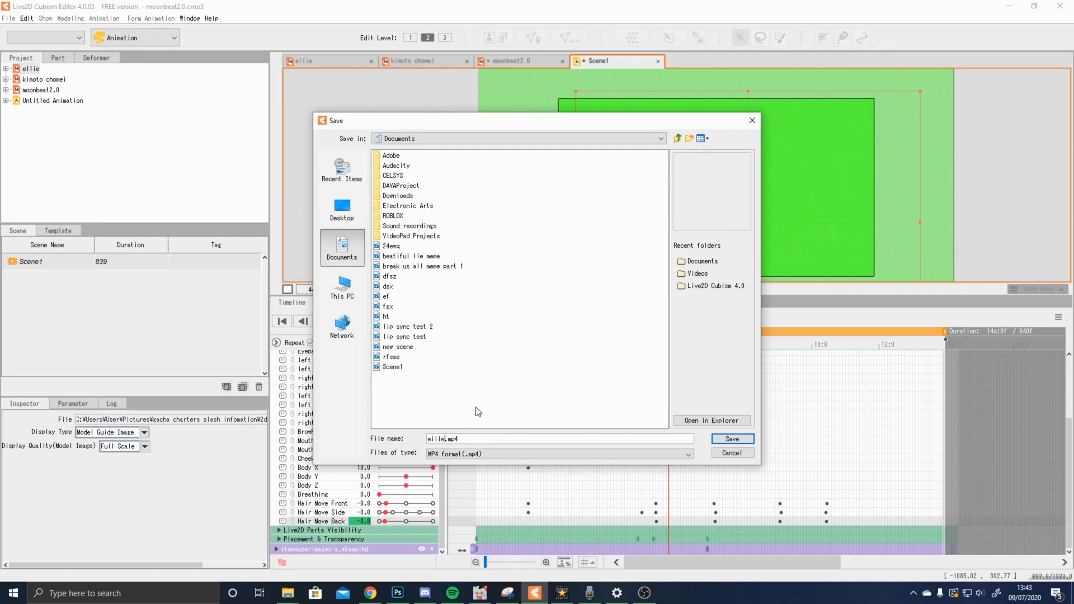
pyautogui.click(732, 439)
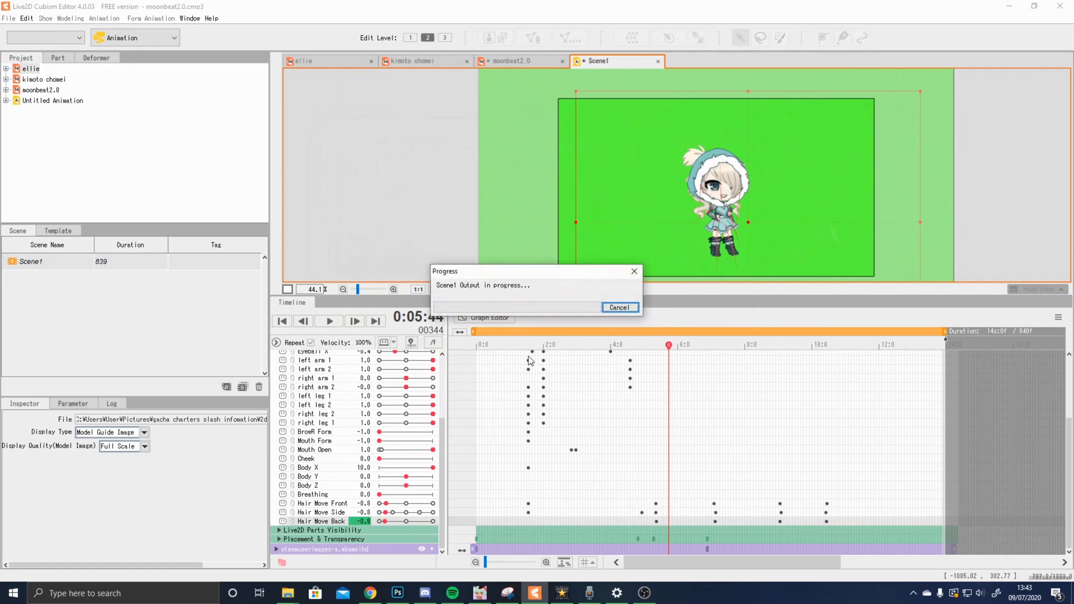
pyautogui.moveTo(668, 422)
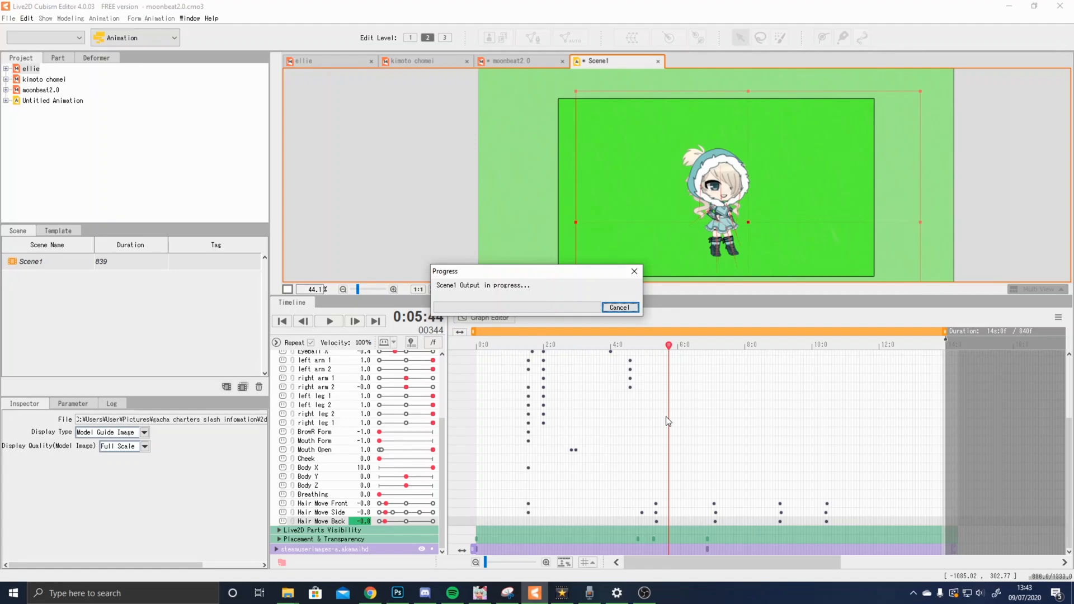
pyautogui.moveTo(783, 402)
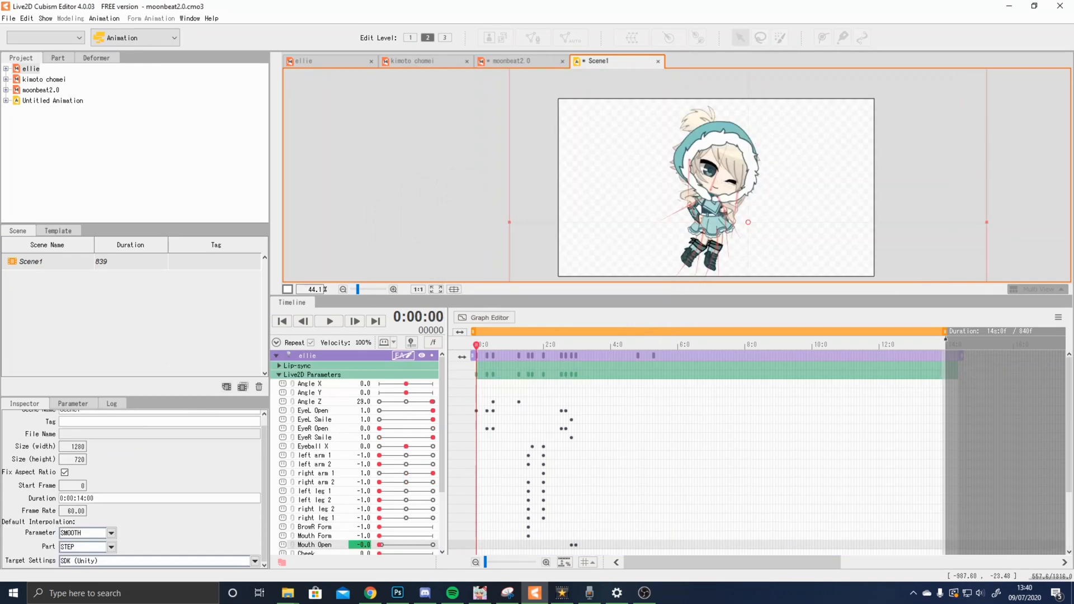
pyautogui.moveTo(712, 188)
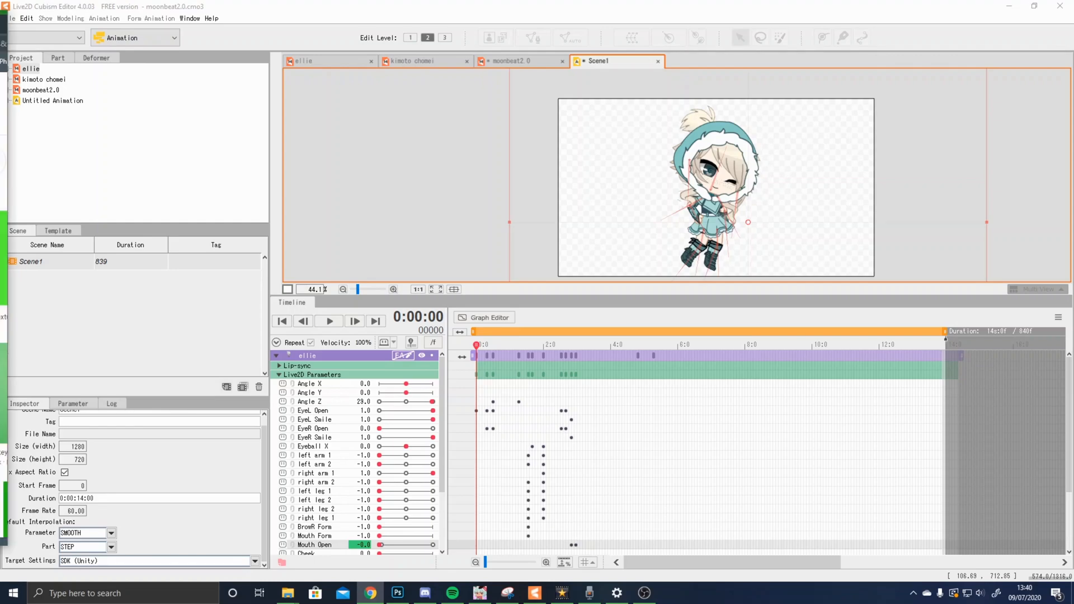
# Search Google Images in Chrome for greenscreen and drag a plain green texture into Scene1 as a layer
pyautogui.click(371, 593)
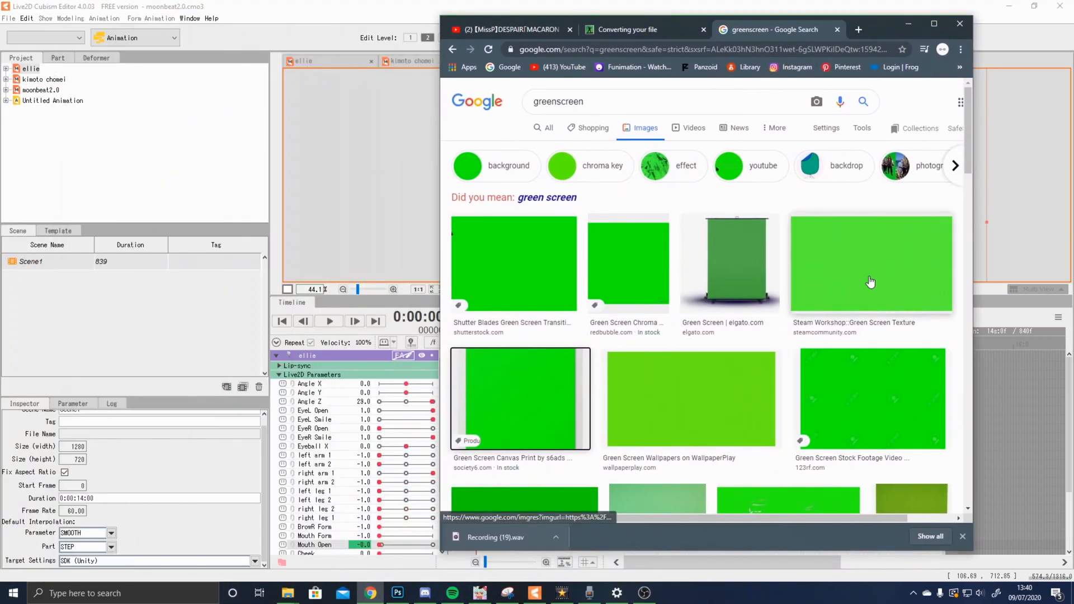
pyautogui.click(871, 264)
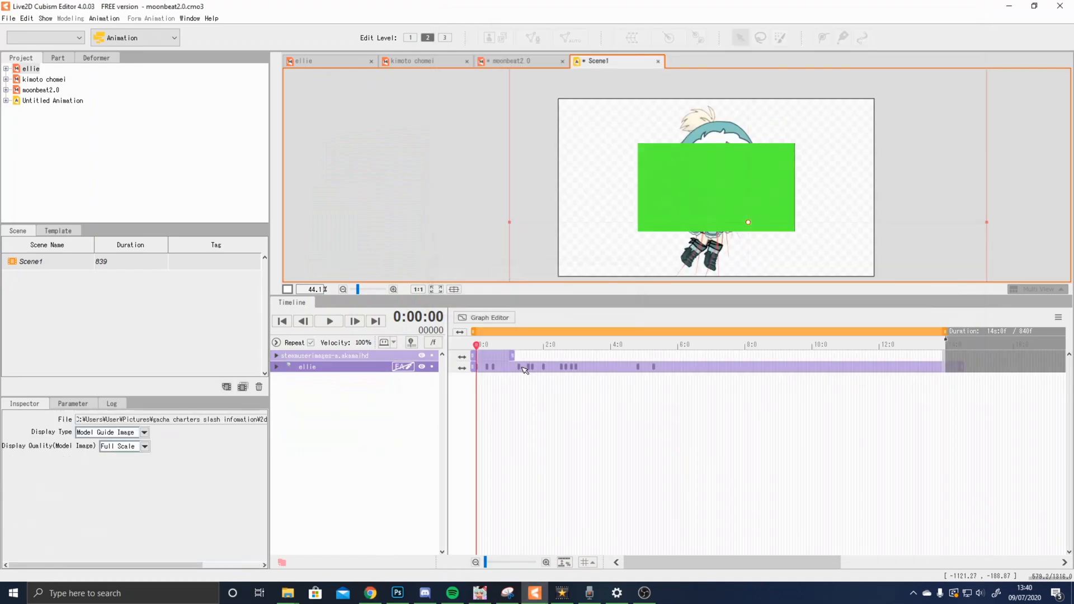
# Move the green image behind Ellie, stretch it over the whole canvas, and preview playback
pyautogui.click(716, 188)
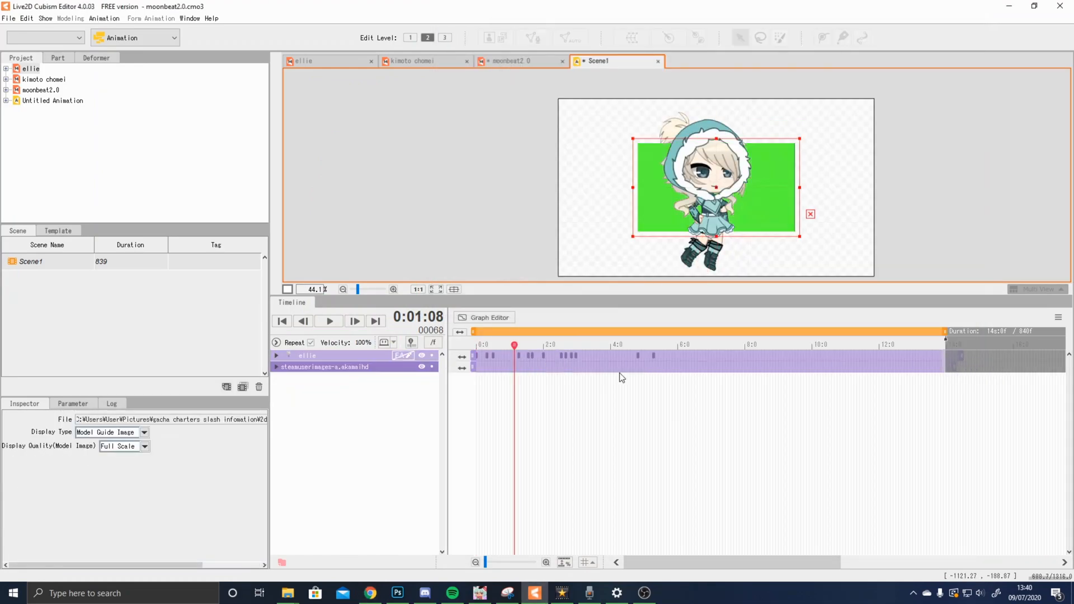
pyautogui.click(282, 321)
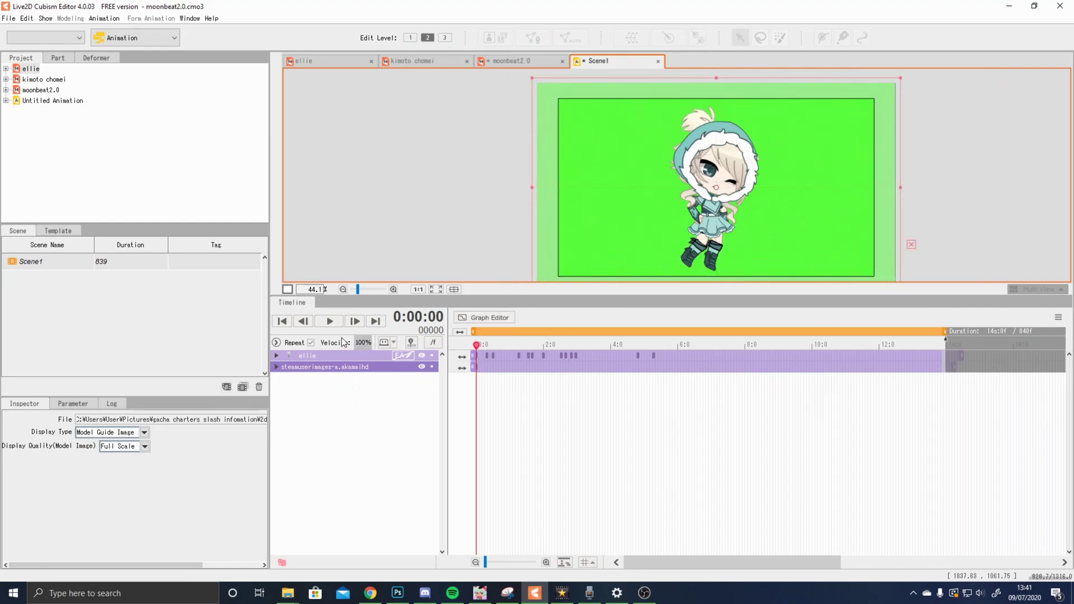
pyautogui.click(328, 321)
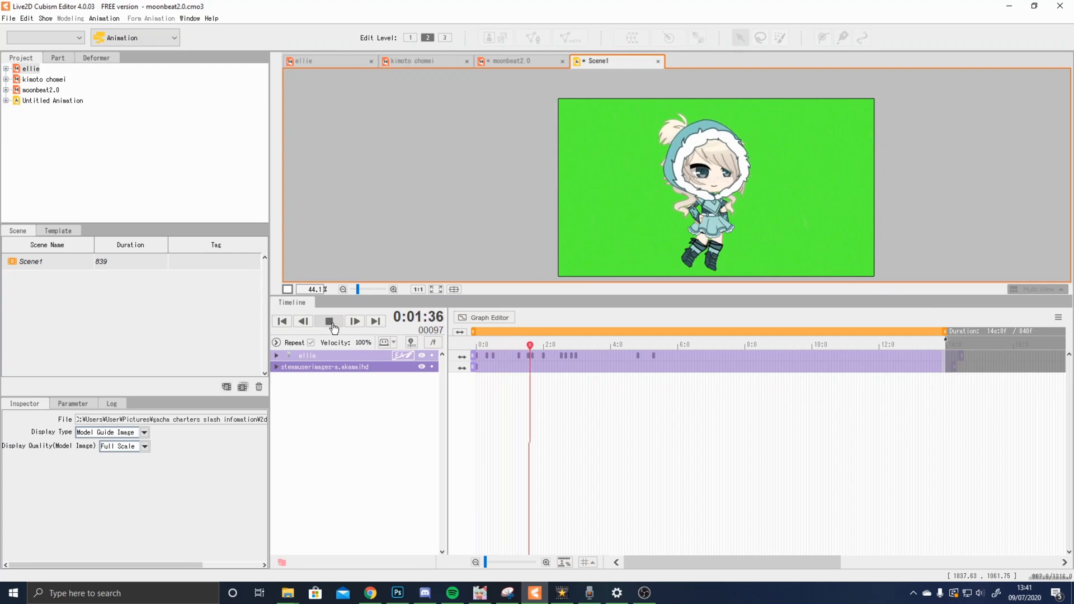
pyautogui.click(329, 321)
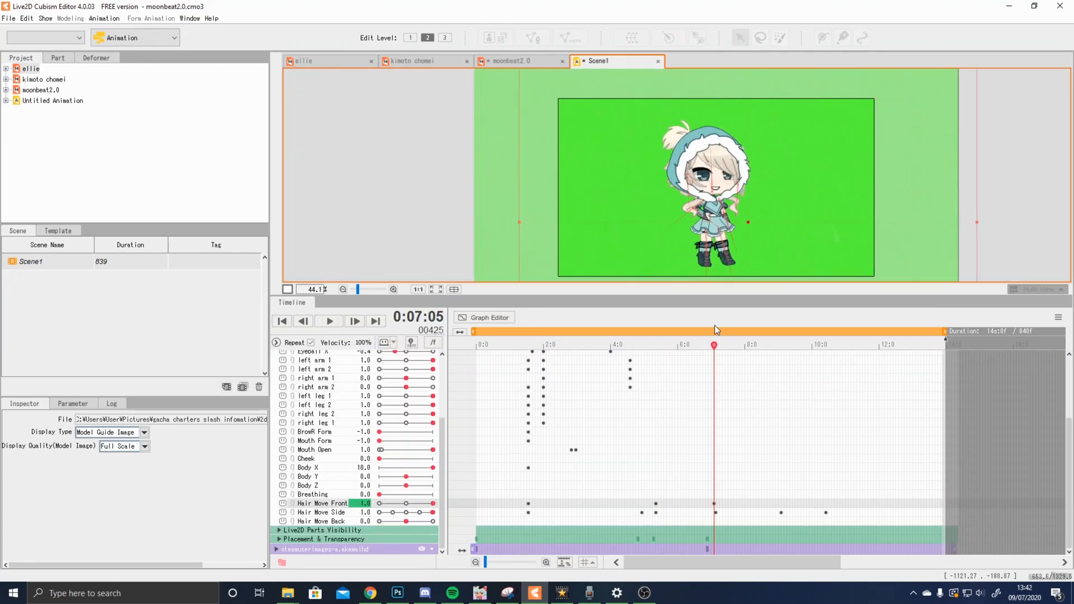
# Scrub the Scene1 playhead to the 5:22 point for the first hair key
pyautogui.click(780, 331)
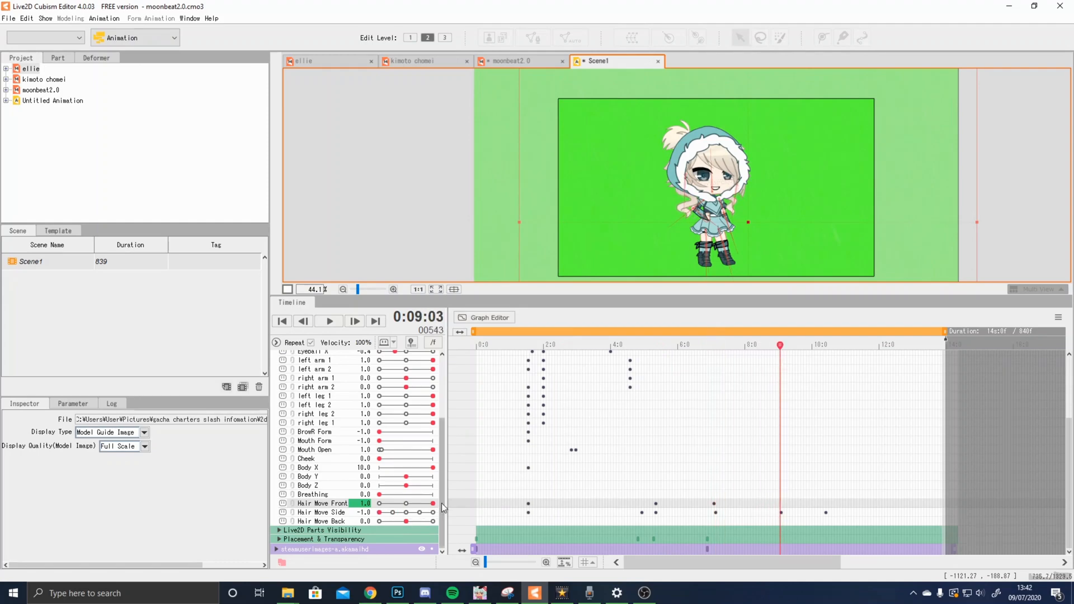
pyautogui.click(800, 344)
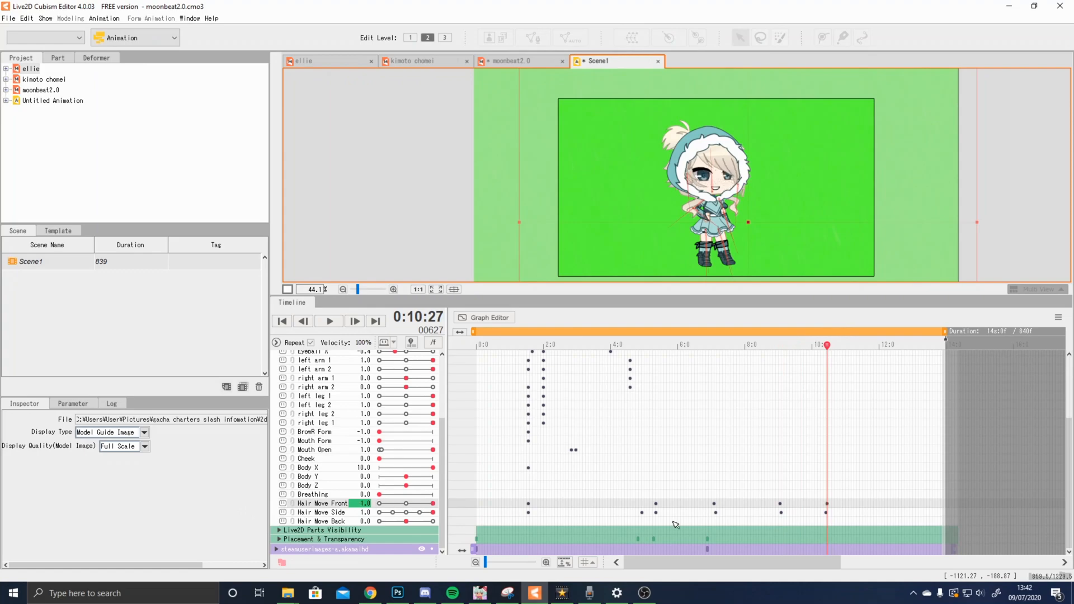
pyautogui.click(747, 345)
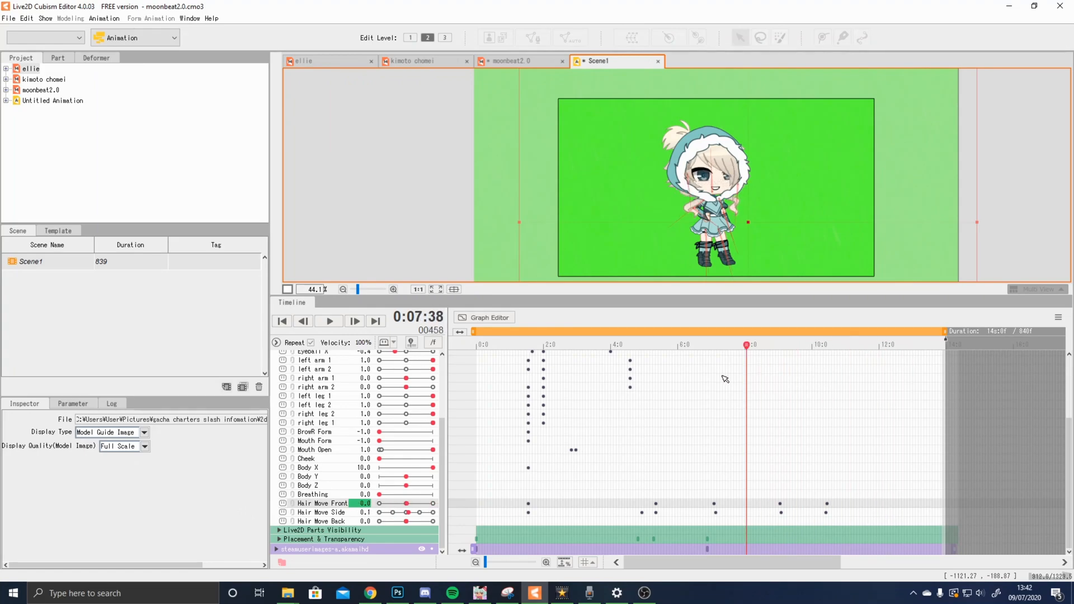
pyautogui.click(657, 346)
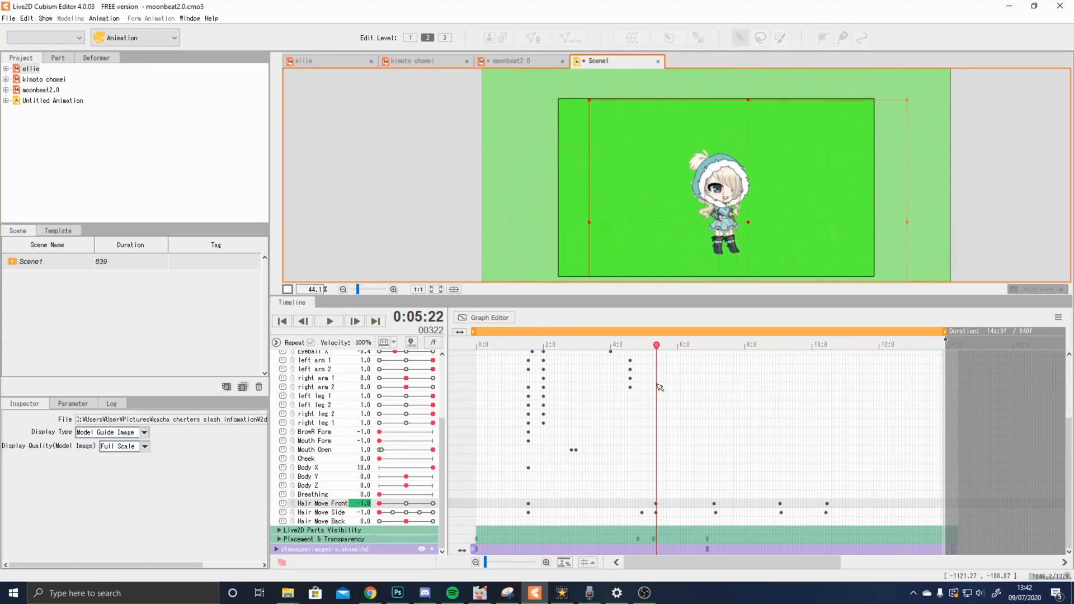
# Key Hair Move Back at 5:22, around 7:07 and the final point so the back hair sways
pyautogui.click(320, 522)
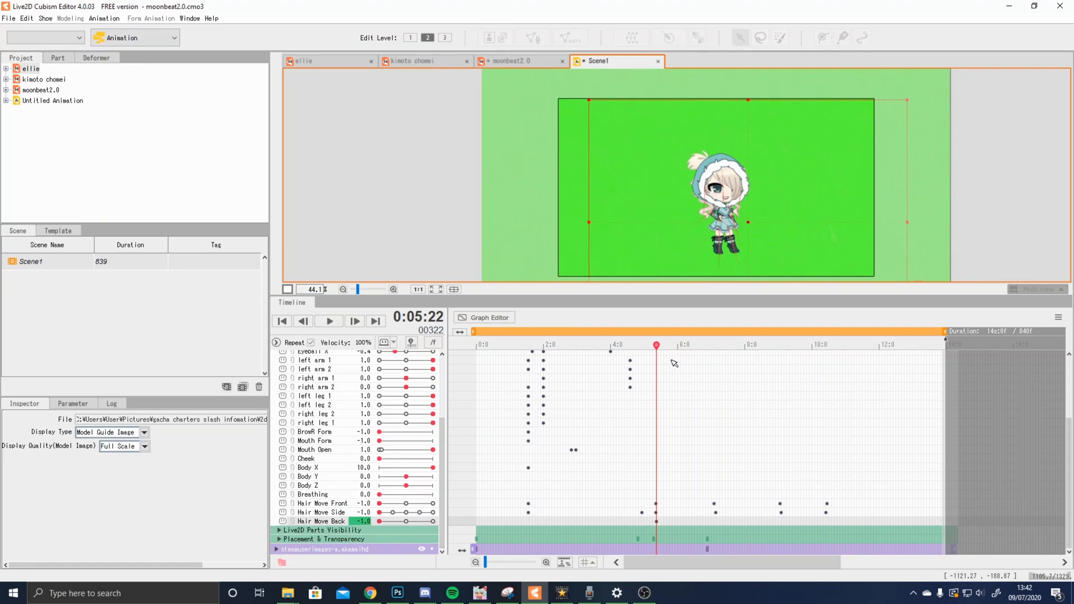
pyautogui.click(715, 345)
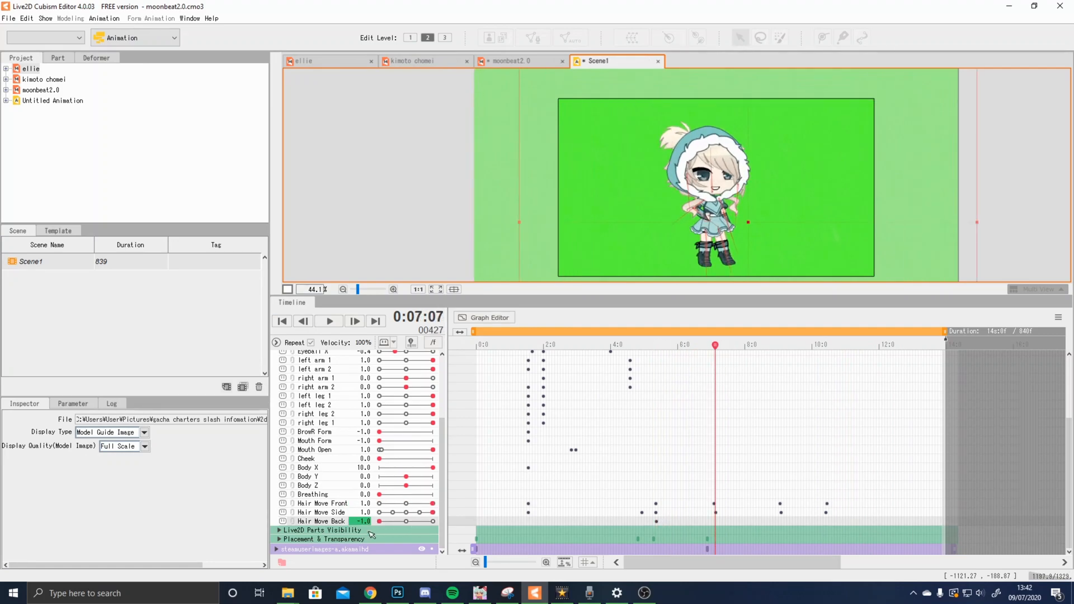
pyautogui.click(779, 344)
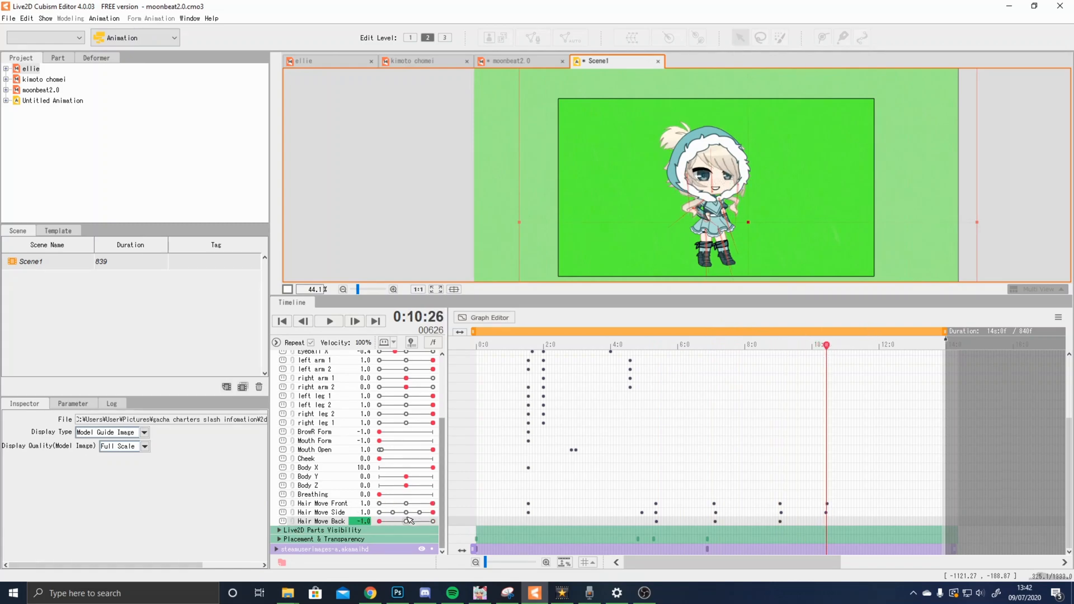
pyautogui.click(848, 345)
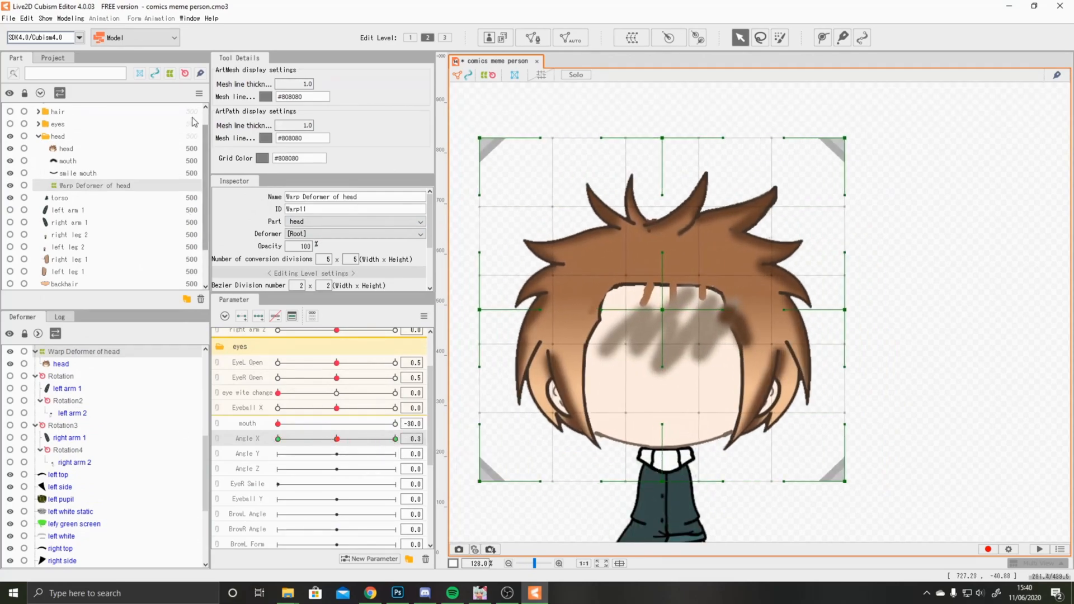
# Create separate warp deformers for the left eye and right eye parts
pyautogui.click(40, 124)
pyautogui.write('left eye')
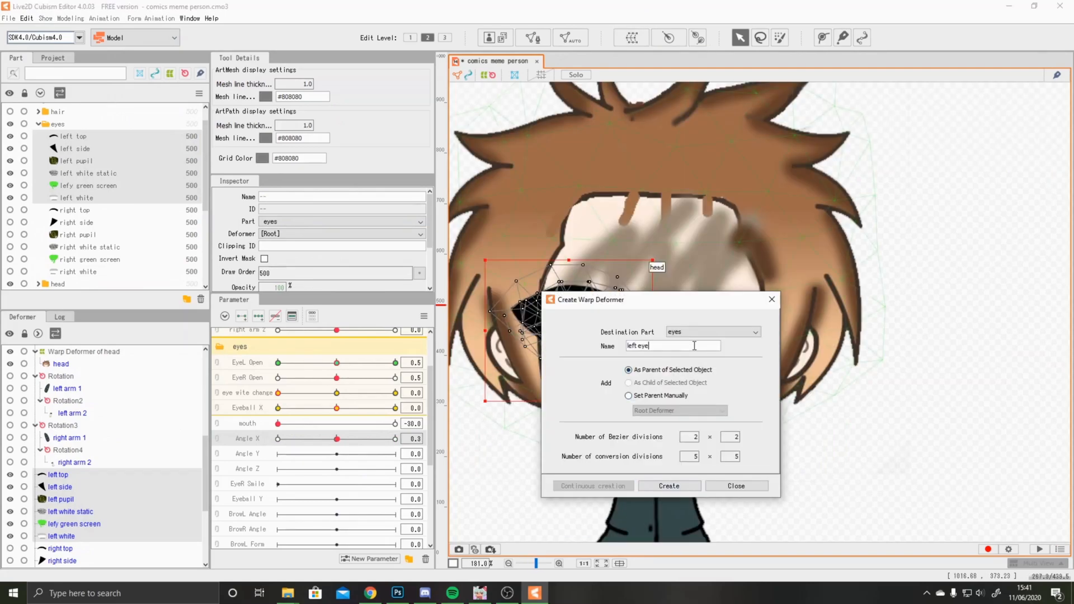
pyautogui.click(668, 486)
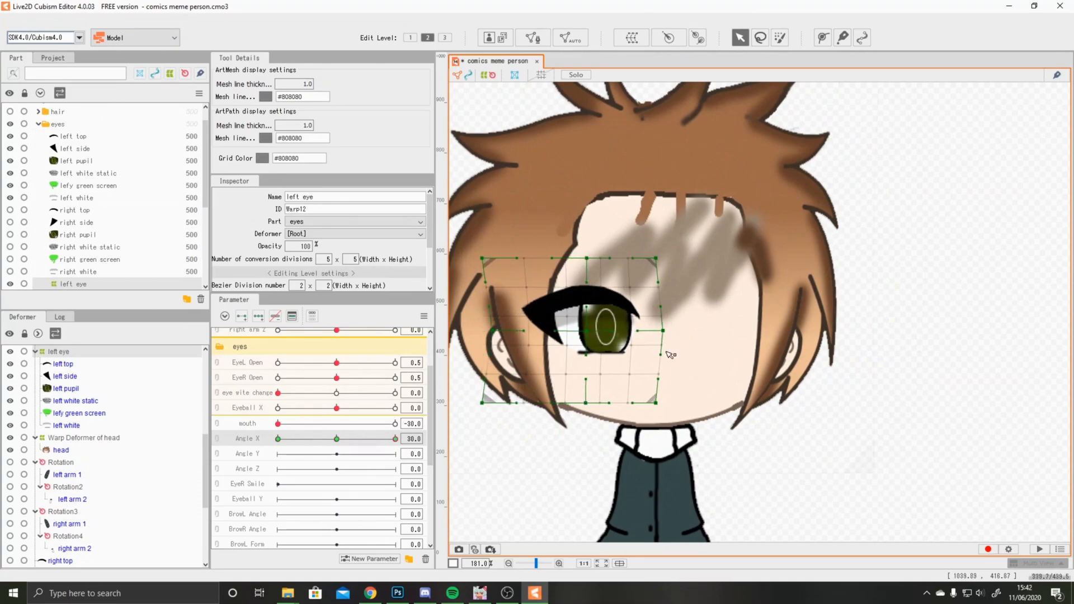
pyautogui.click(74, 210)
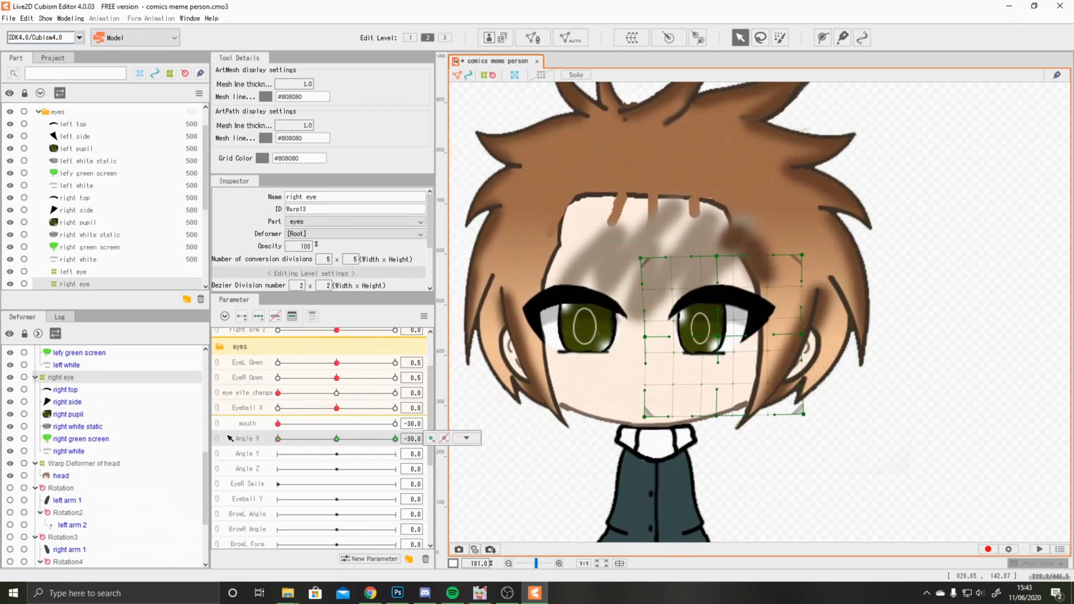
# Add Angle X keyforms and set up the mouth and smile mouth deformers
pyautogui.click(465, 438)
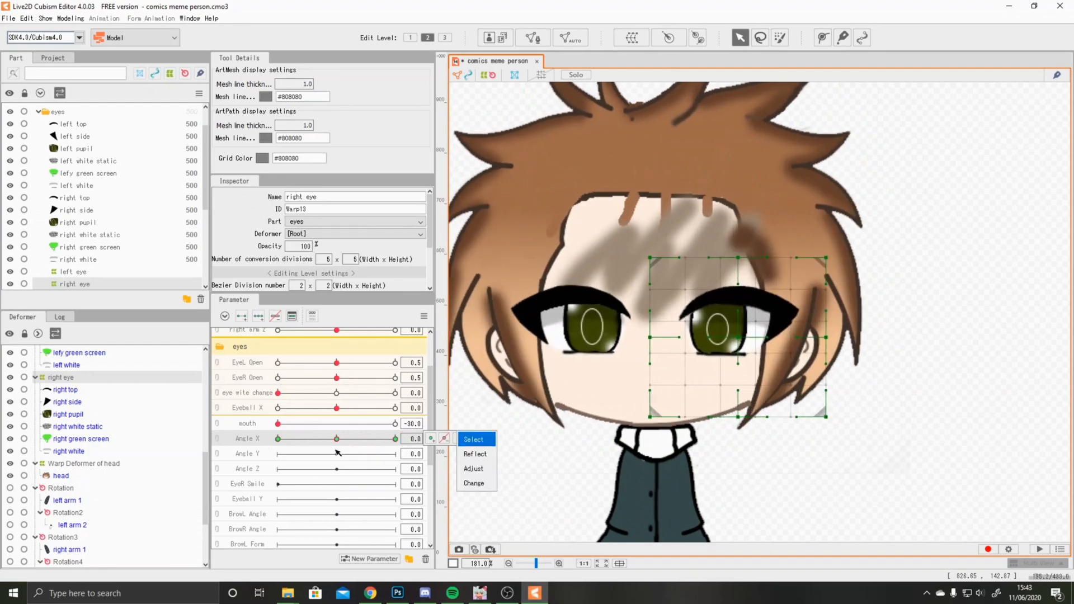
pyautogui.click(473, 439)
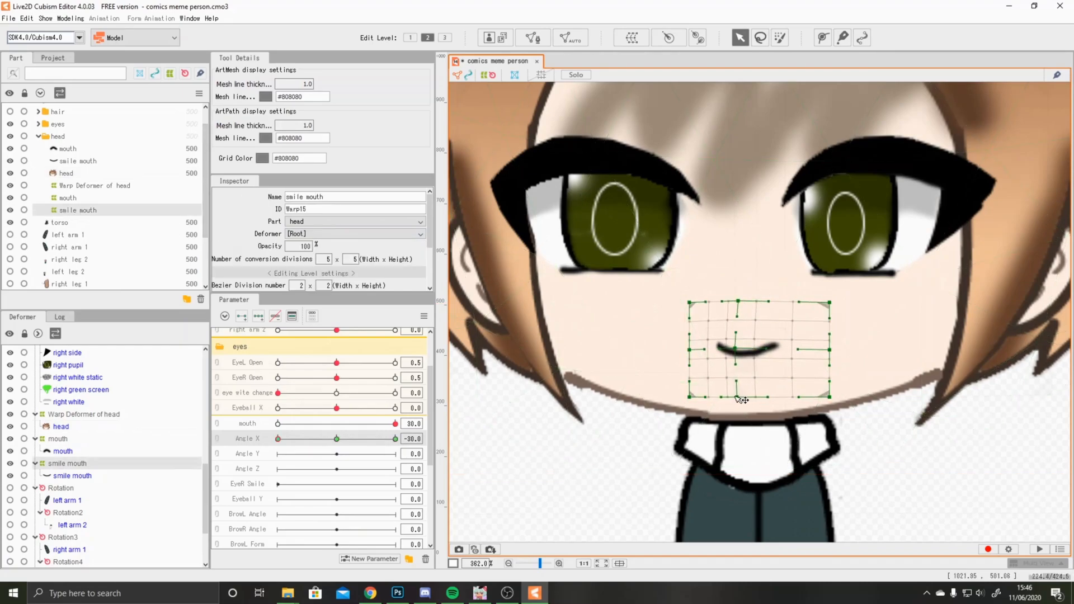
pyautogui.rightClick(430, 439)
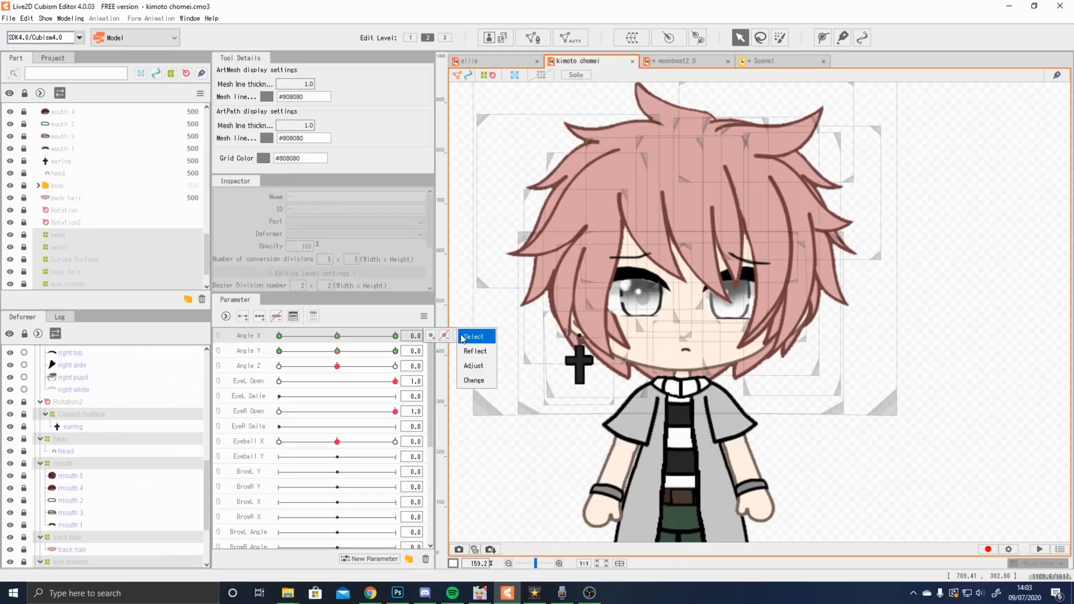
pyautogui.moveTo(426, 322)
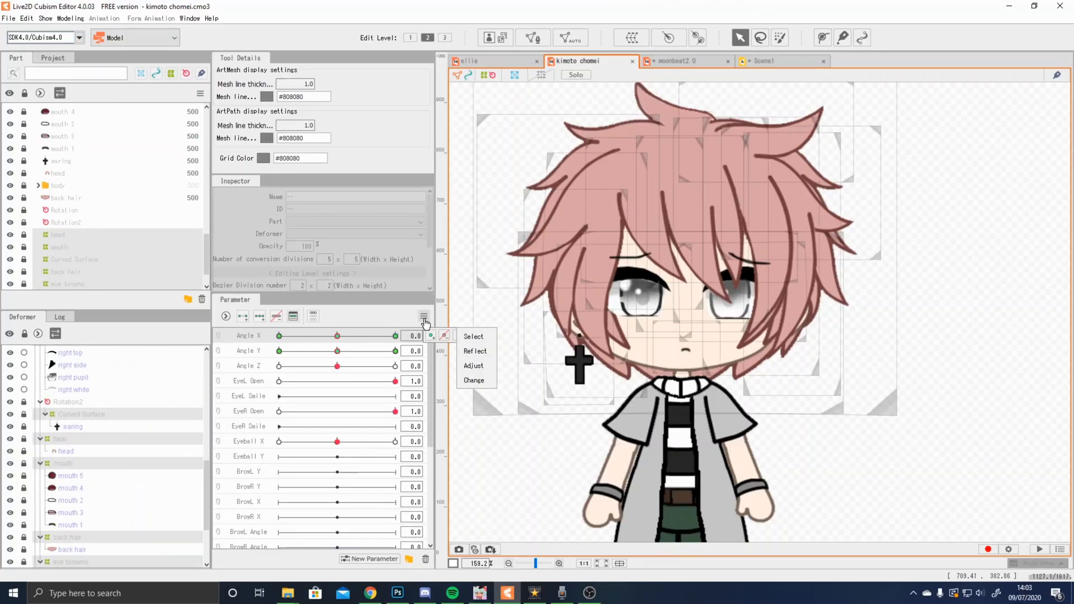
# Generate four-cornered shapes automatically from Angle X and Angle Y for kimoto chomei
pyautogui.click(424, 316)
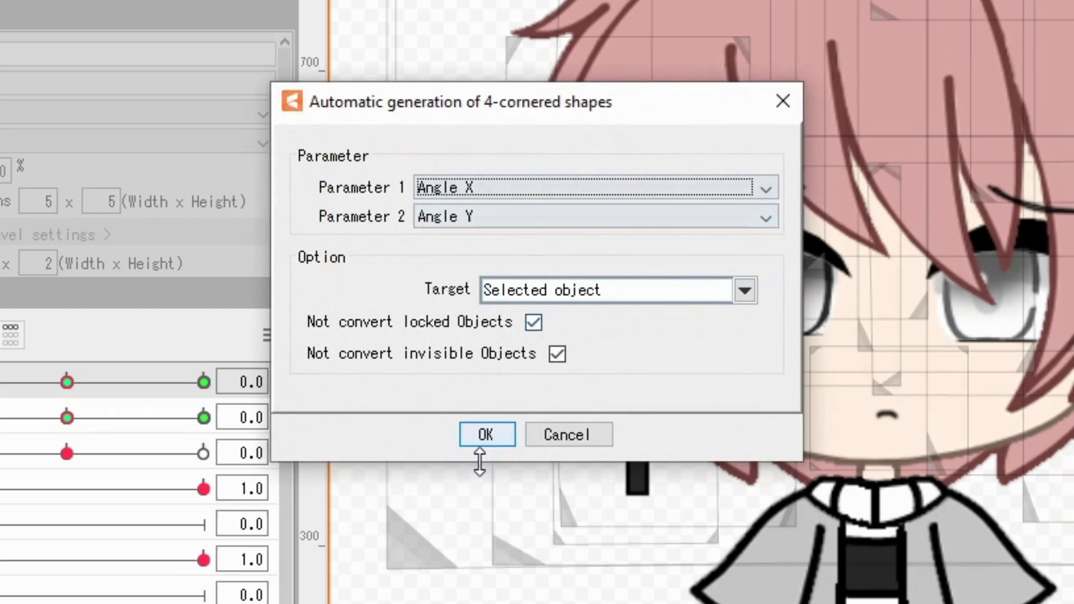
pyautogui.click(486, 435)
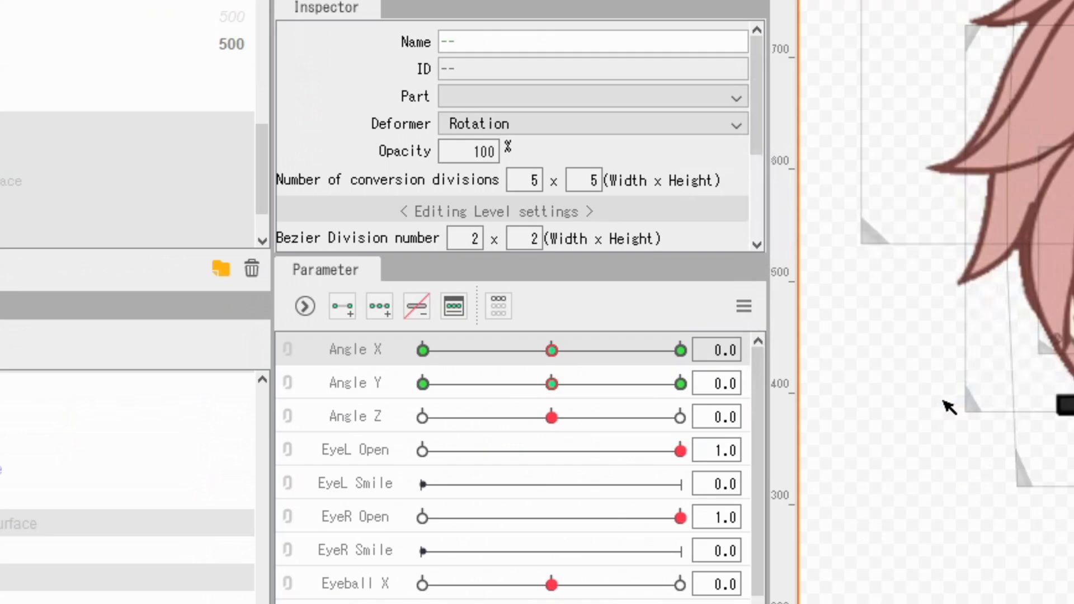
pyautogui.moveTo(294, 363)
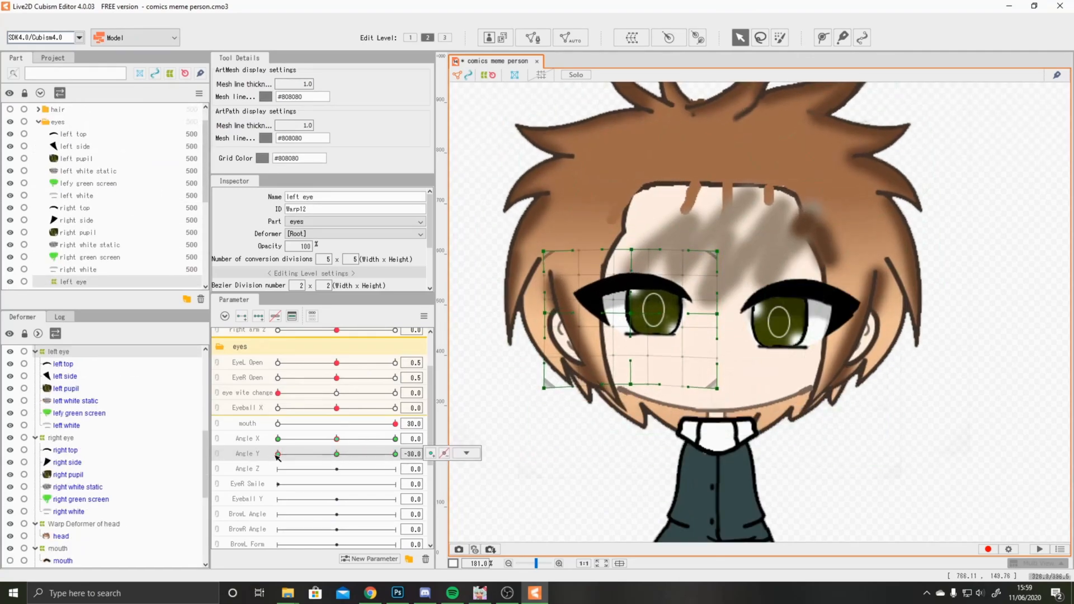
# Shape the mouth deformer for Angle Y, then select the front hair warp deformers for Angle Y keyforms
pyautogui.click(466, 453)
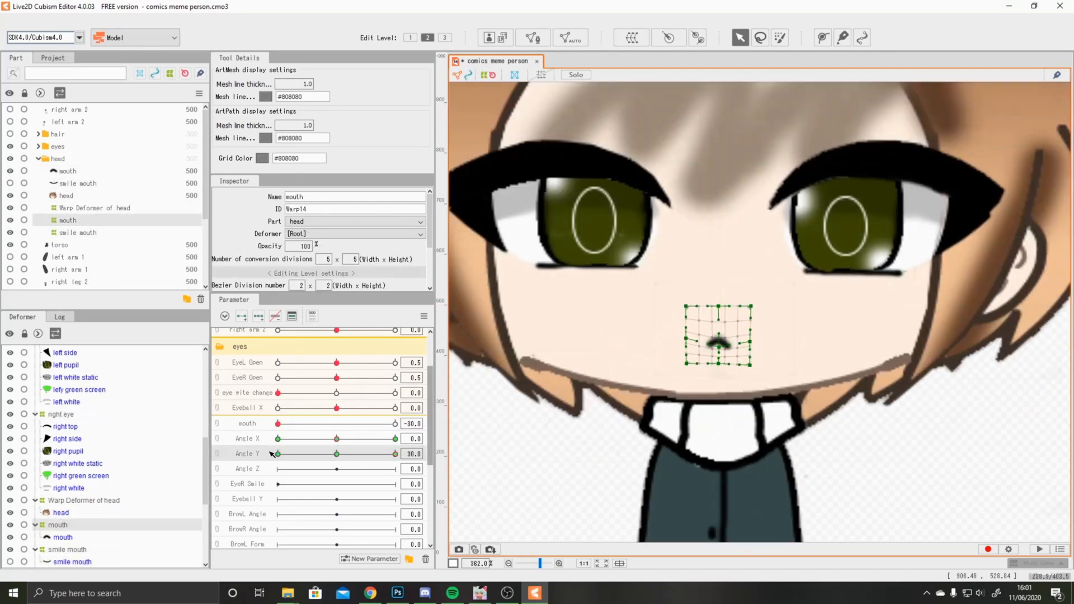
pyautogui.click(77, 233)
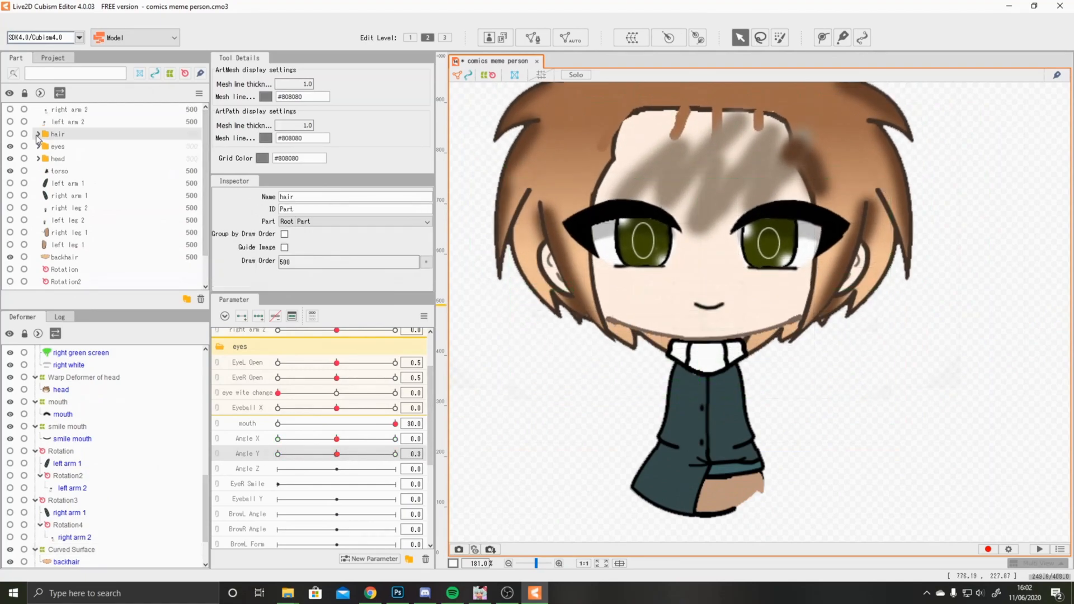
pyautogui.click(38, 133)
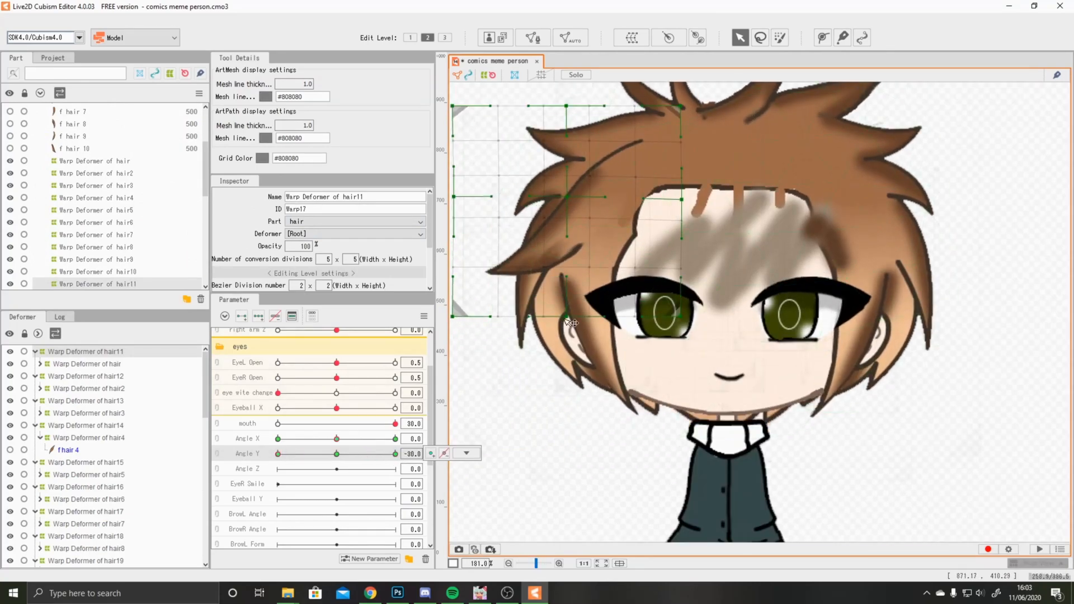
pyautogui.click(86, 376)
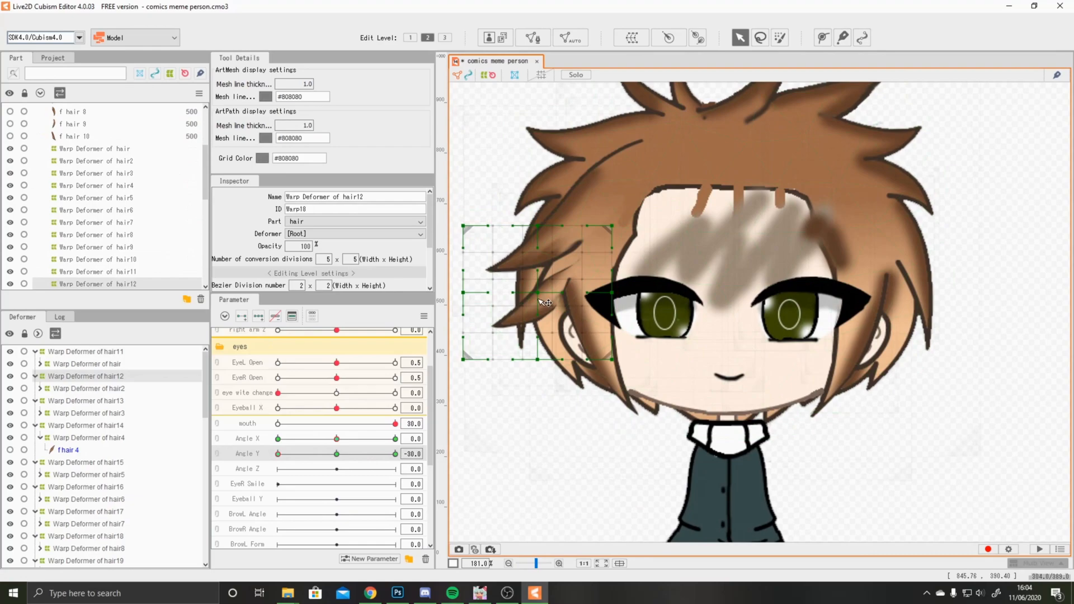
pyautogui.rightClick(337, 453)
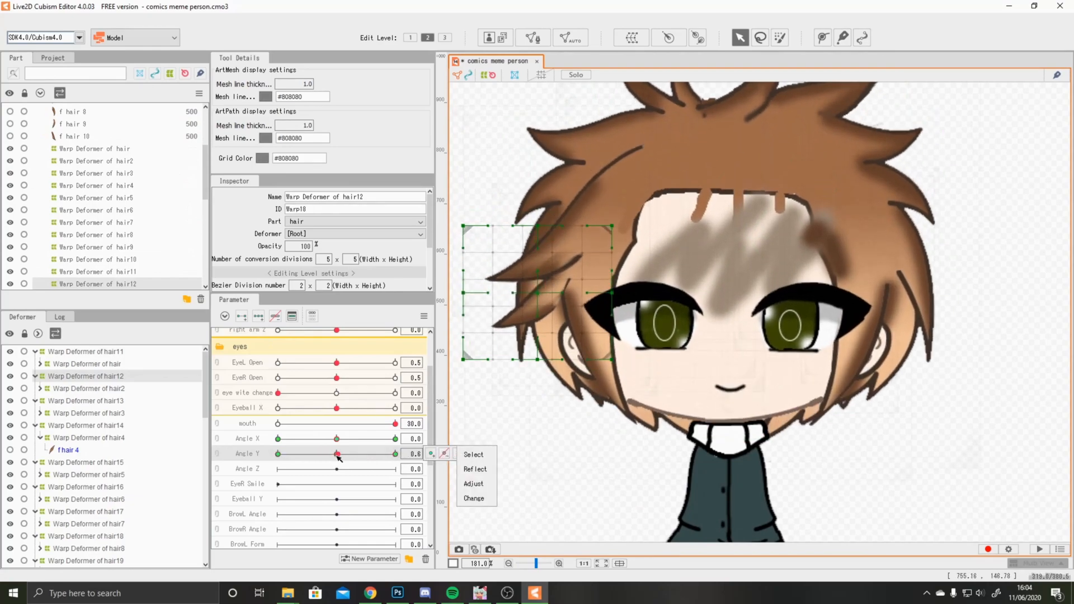